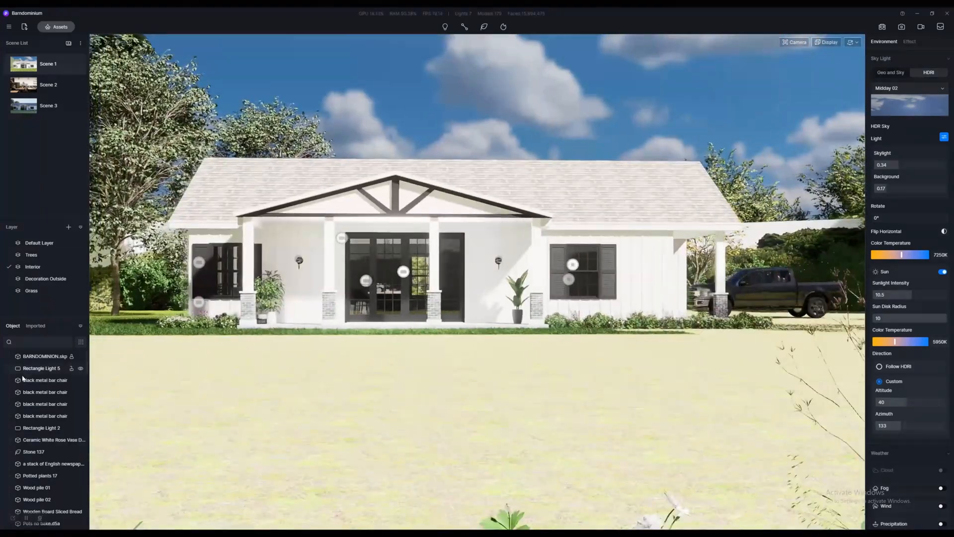
Inspect Rectangle Light 5, then move from the exterior view to the Scene 2 kitchen.
{"action": "scroll", "scroll_direction": "down", "scroll_amount": 3}
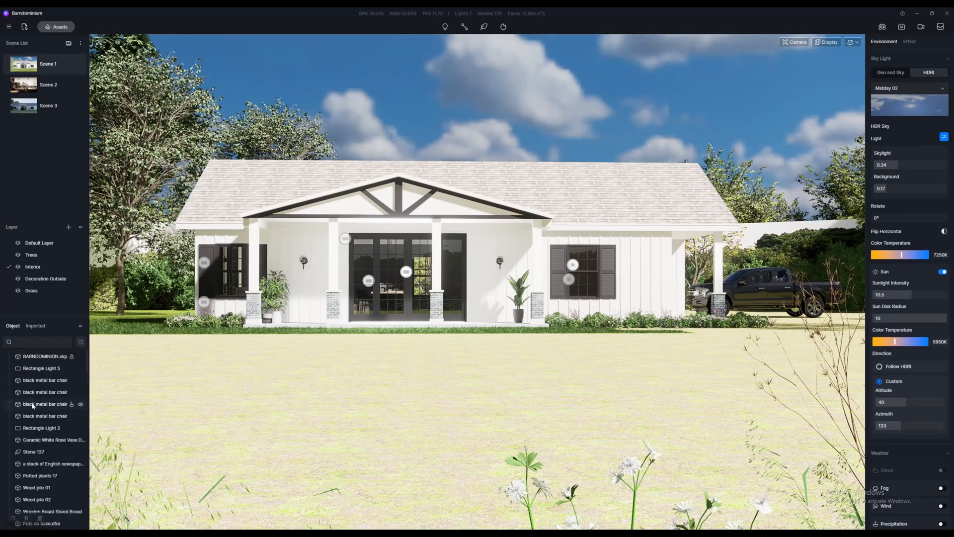
{"action": "left_click", "coordinate": [41, 368]}
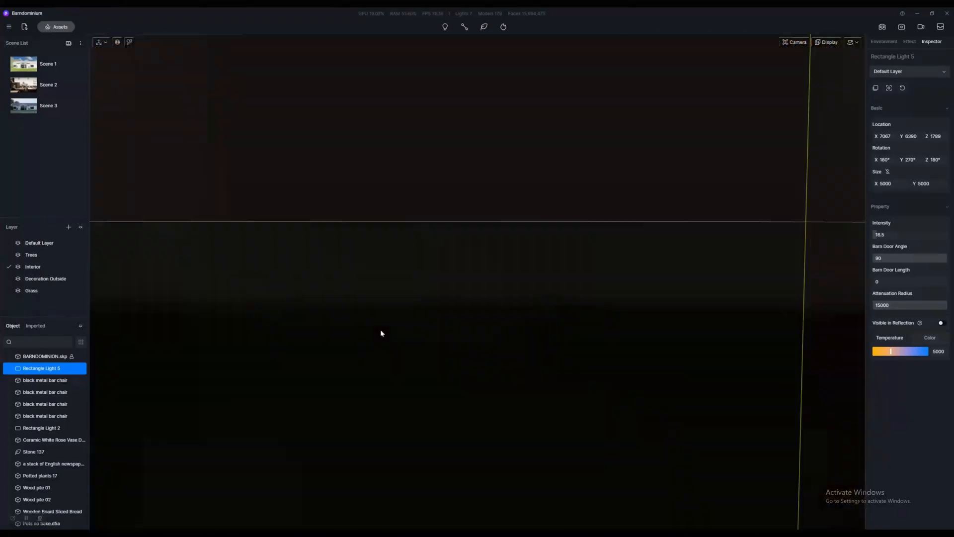
{"action": "left_click", "coordinate": [48, 63]}
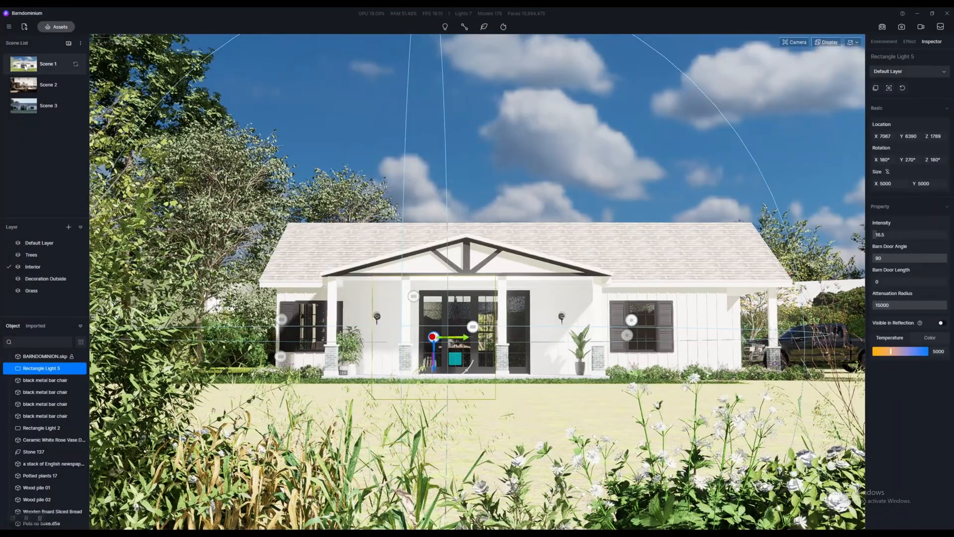
{"action": "left_click", "coordinate": [48, 84]}
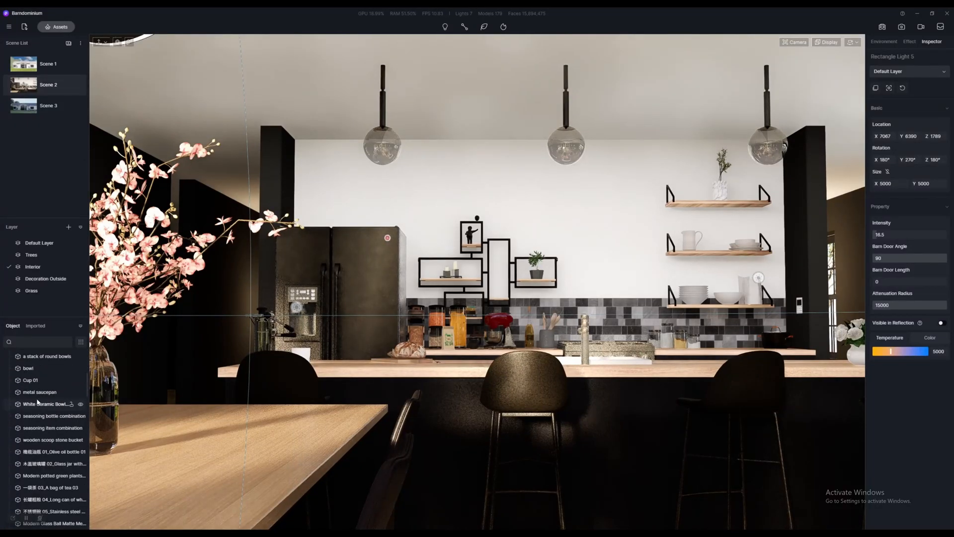
{"action": "left_click", "coordinate": [47, 63]}
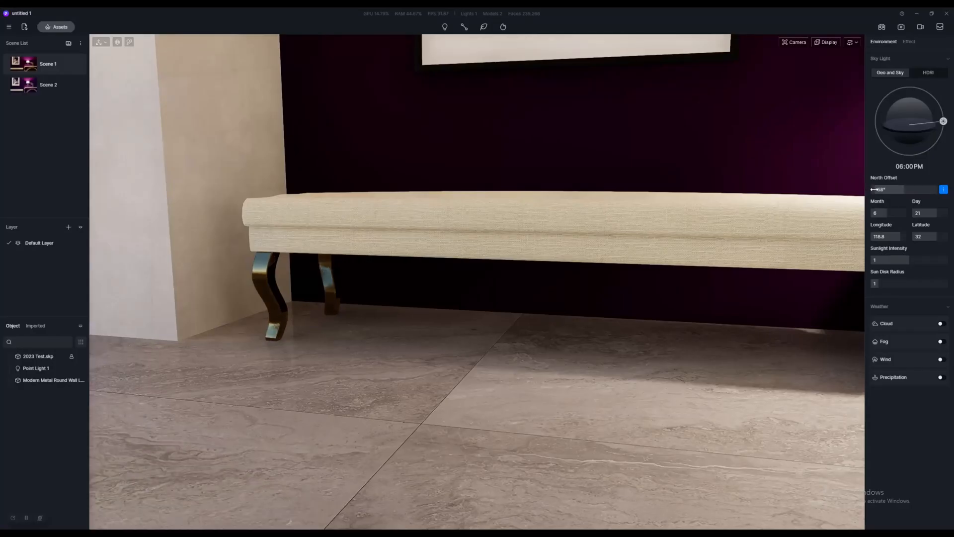
Rotate the sun to a North Offset of -40°.
{"action": "left_click_drag", "start_coordinate": [885, 189], "coordinate": [911, 190]}
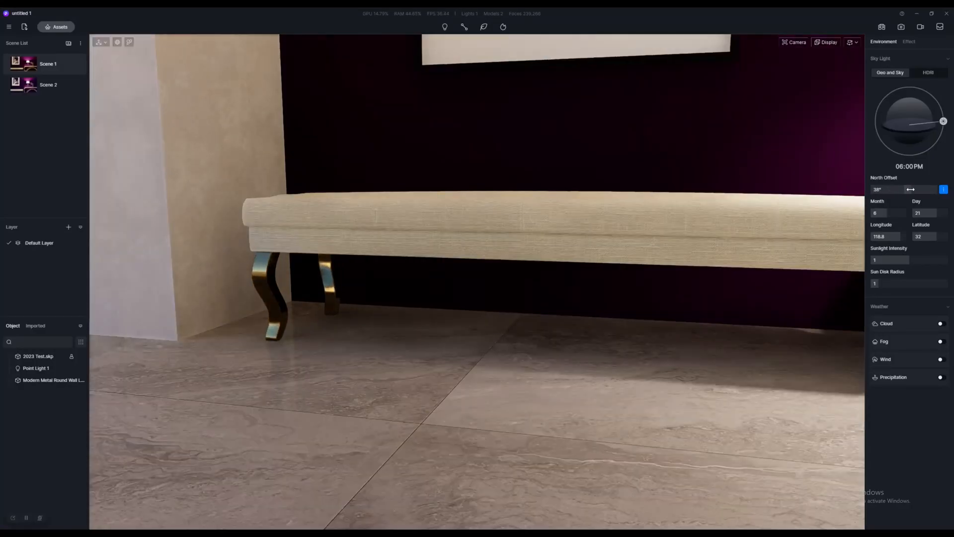
{"action": "left_click_drag", "start_coordinate": [910, 189], "coordinate": [888, 190]}
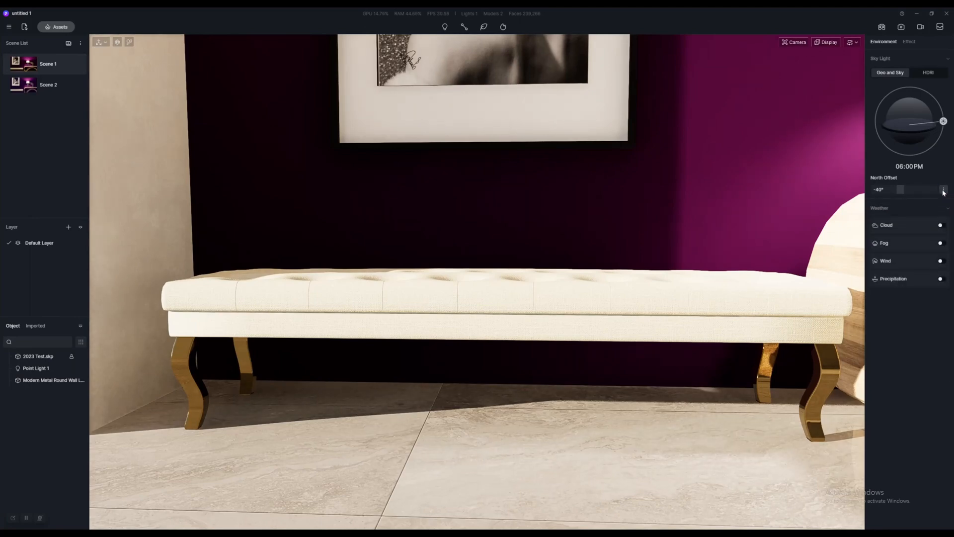
{"action": "left_click", "coordinate": [943, 190]}
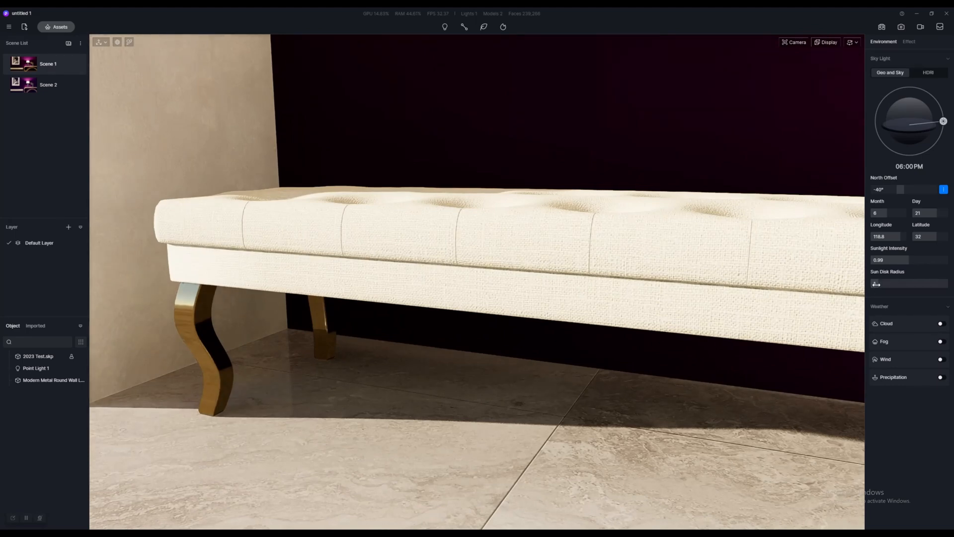
Adjust the Sun Disk Radius to about 6.6 for softer shadows.
{"action": "left_click_drag", "start_coordinate": [875, 283], "coordinate": [902, 284]}
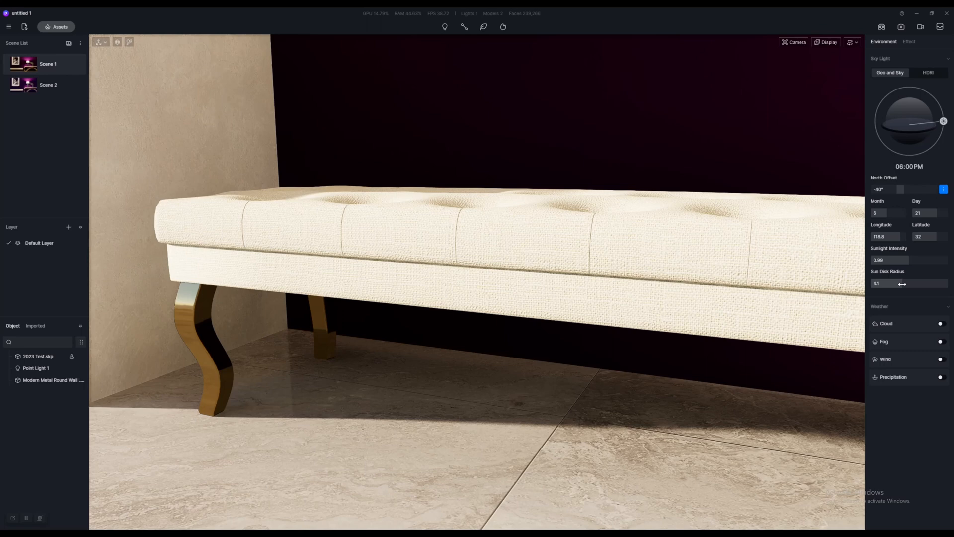
{"action": "left_click_drag", "start_coordinate": [903, 283], "coordinate": [947, 285]}
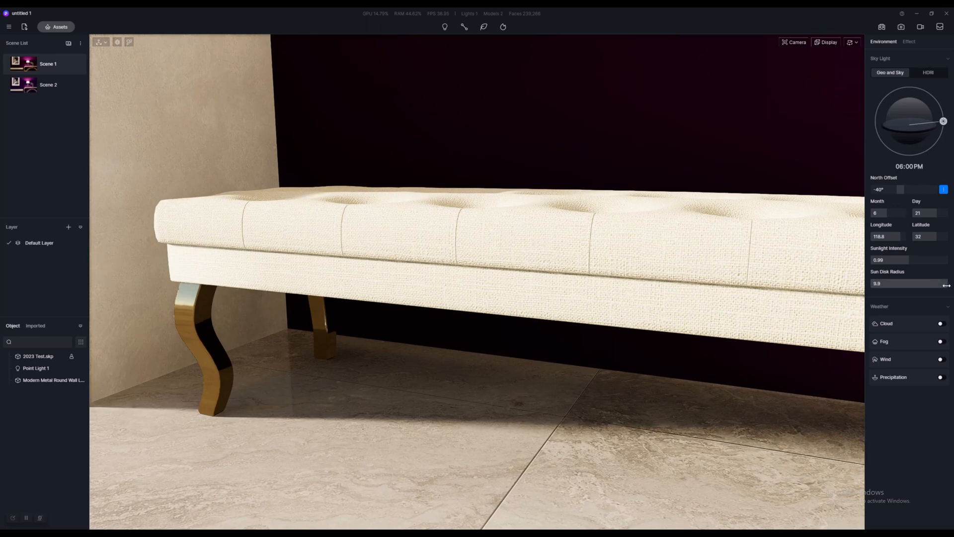
{"action": "left_click_drag", "start_coordinate": [946, 282], "coordinate": [949, 283]}
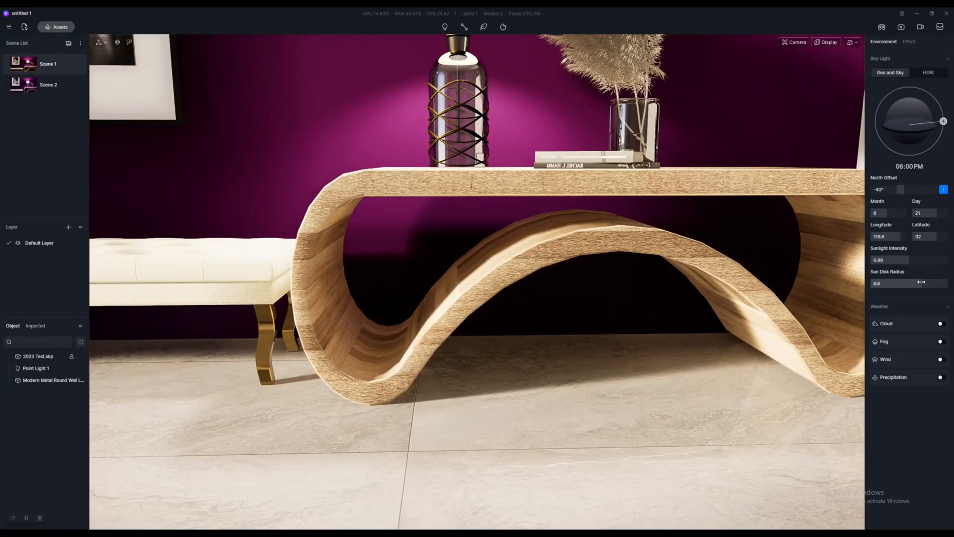
{"action": "left_click_drag", "start_coordinate": [921, 283], "coordinate": [873, 283]}
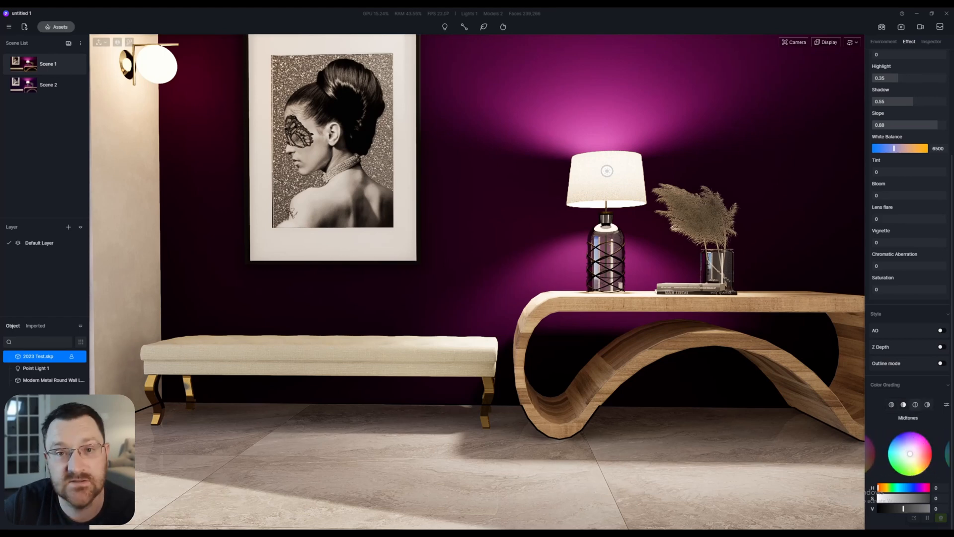
Switch the Color Grading wheel to the Highlights range in Effect settings.
{"action": "left_click", "coordinate": [915, 404]}
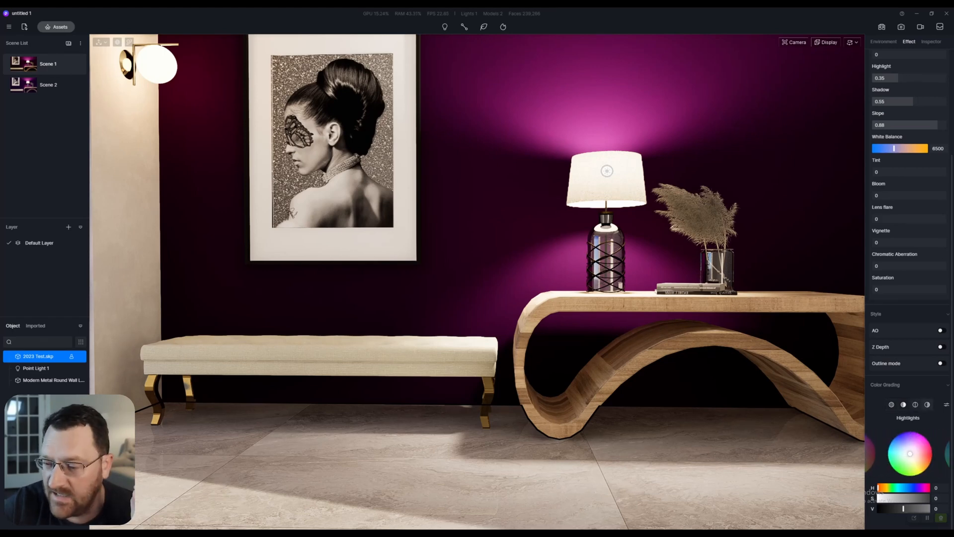
{"action": "left_click", "coordinate": [903, 404]}
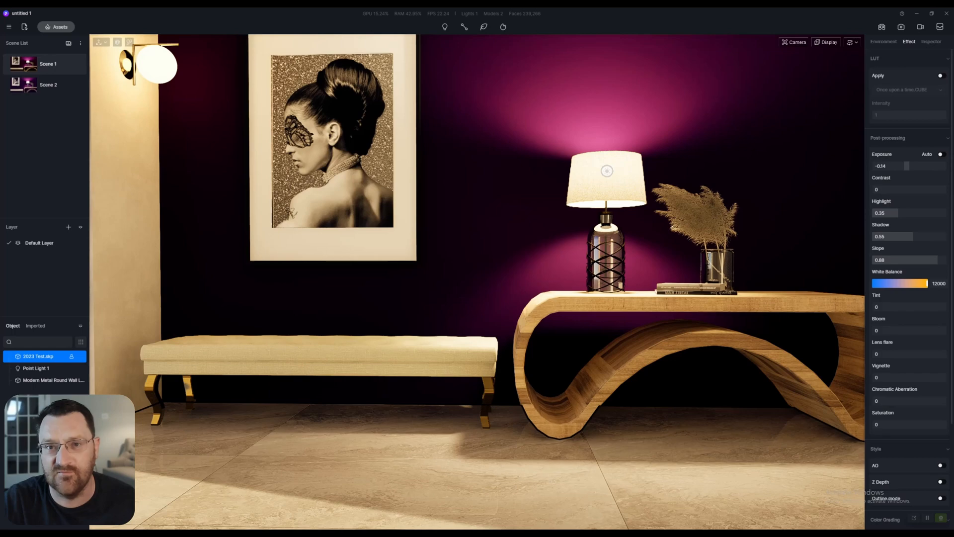
Drag White Balance from 12000 back to a neutral 6500.
{"action": "left_click_drag", "start_coordinate": [927, 282], "coordinate": [873, 283]}
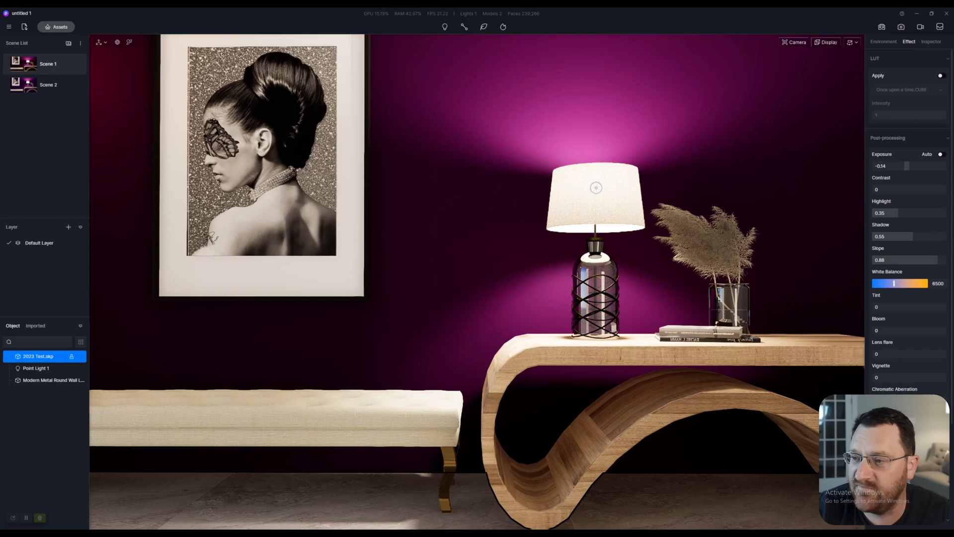
Enable LUT Apply and choose Once upon a time.CUBE from the LUT dropdown.
{"action": "left_click", "coordinate": [938, 75]}
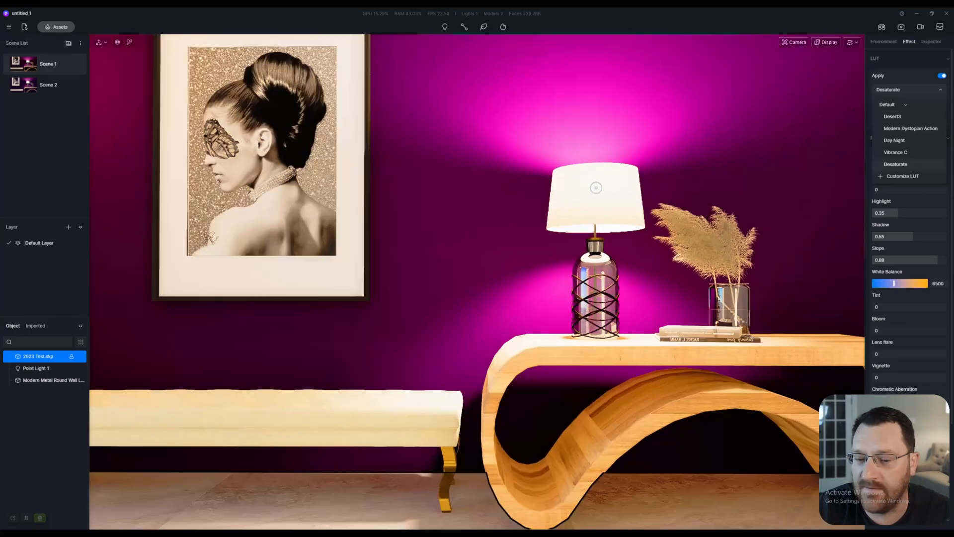
{"action": "left_click", "coordinate": [906, 89]}
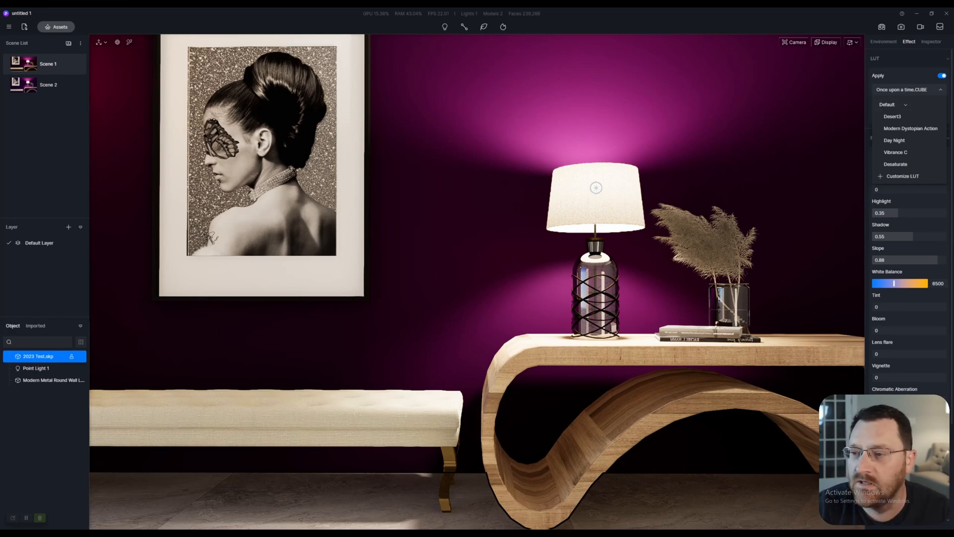
{"action": "left_click", "coordinate": [922, 90]}
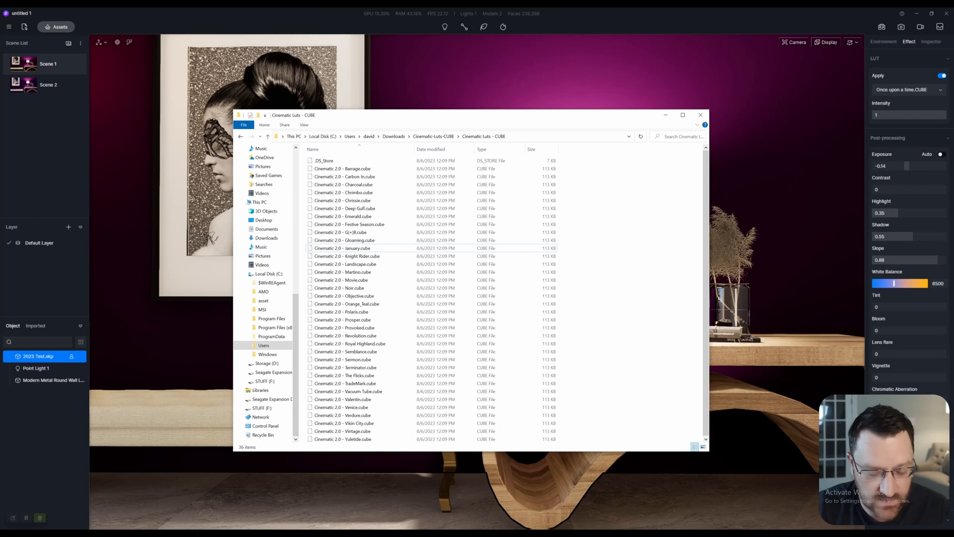
Select all the Cinematic 2.0 .cube files in the Cinematic-Luts-CUBE folder.
{"action": "key", "text": "ctrl+a"}
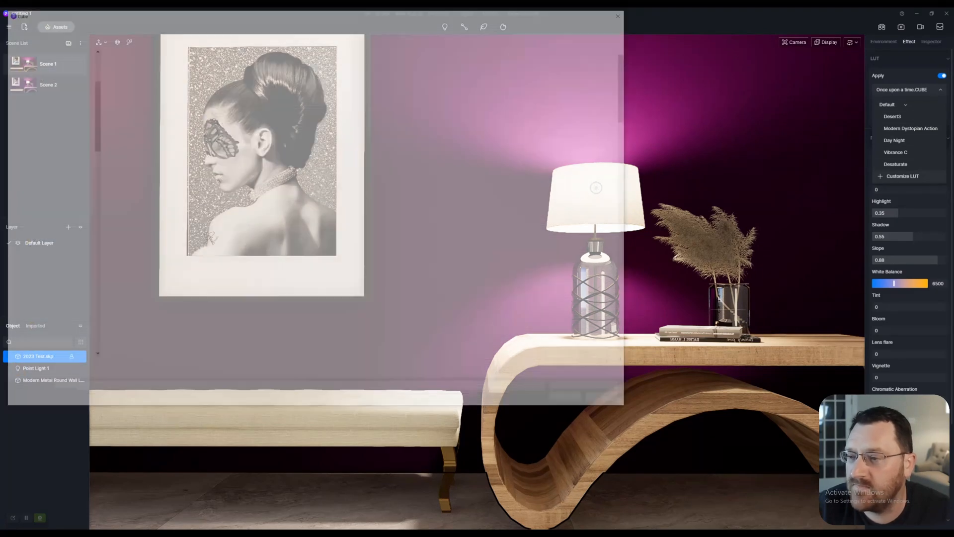
Load the Gloaming LUT, preview Cinematic 2, Fuji ETERNA and Serenity, ending on smooth-sailing.
{"action": "left_click", "coordinate": [903, 175]}
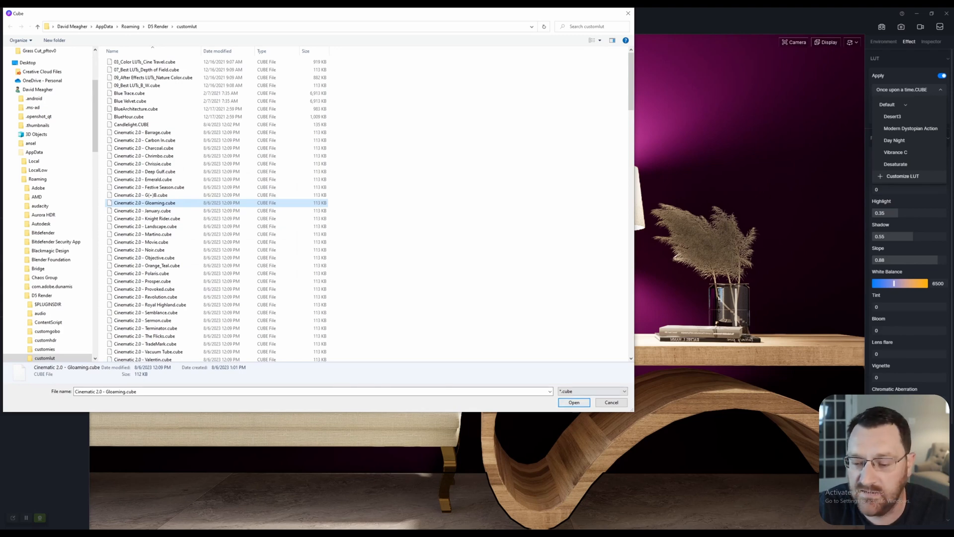
{"action": "left_click", "coordinate": [573, 402]}
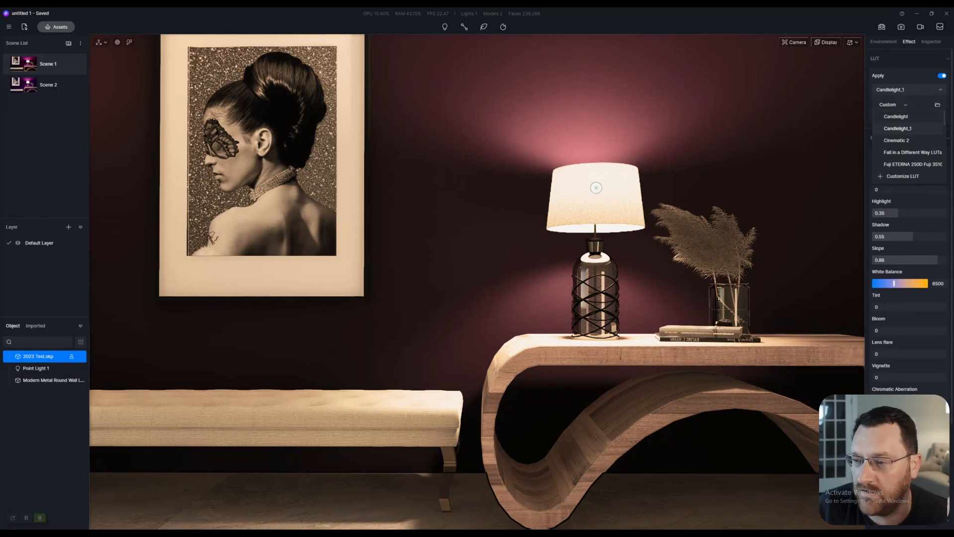
{"action": "left_click", "coordinate": [895, 140]}
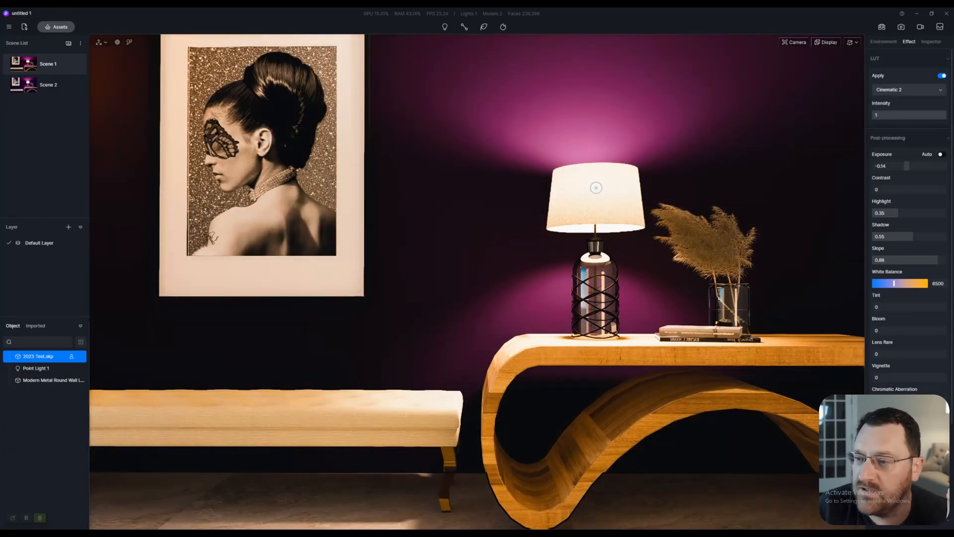
{"action": "left_click", "coordinate": [906, 89]}
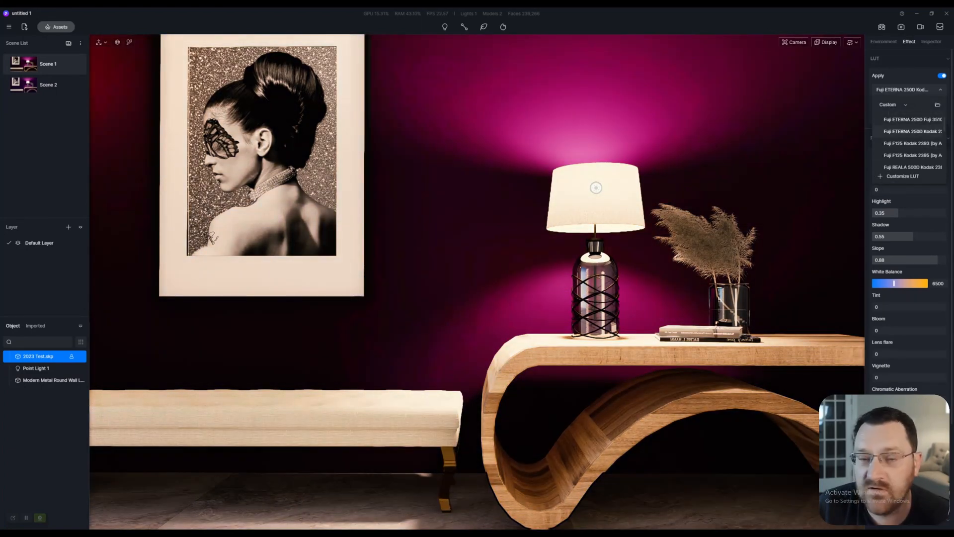
{"action": "scroll", "scroll_direction": "down", "scroll_amount": 3}
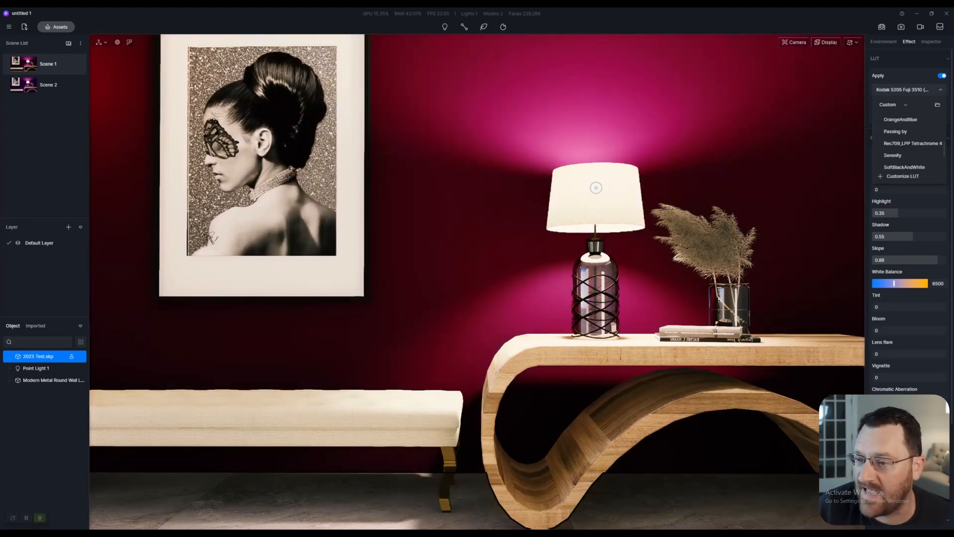
{"action": "left_click", "coordinate": [892, 155]}
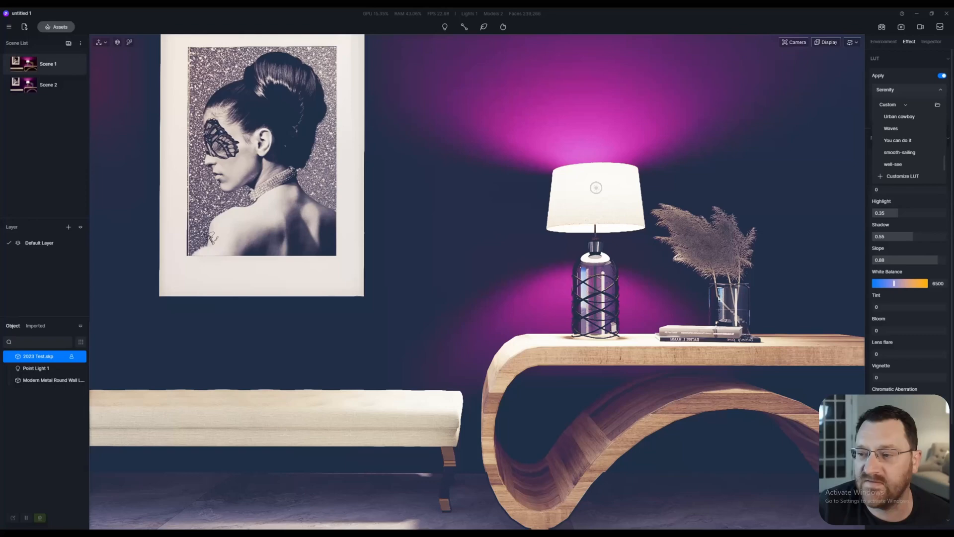
{"action": "left_click", "coordinate": [899, 152]}
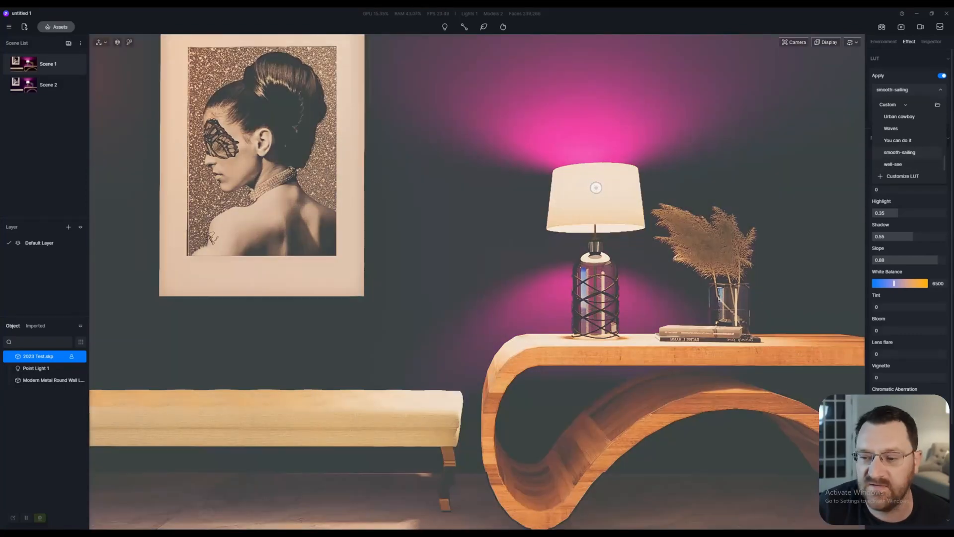
{"action": "left_click", "coordinate": [893, 164]}
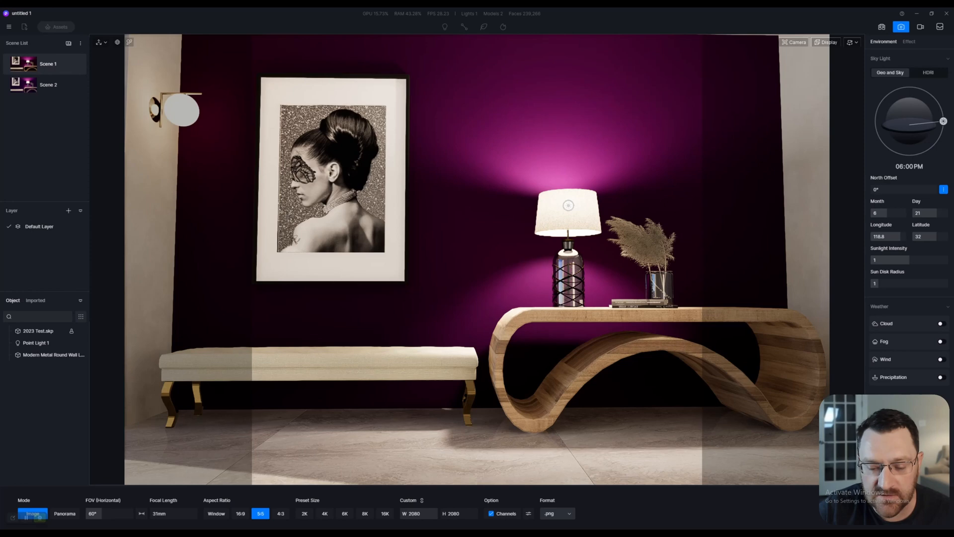
Try 5:5 and 4:3 ratios, then set a custom 4000 × 6000 image size.
{"action": "left_click", "coordinate": [260, 513]}
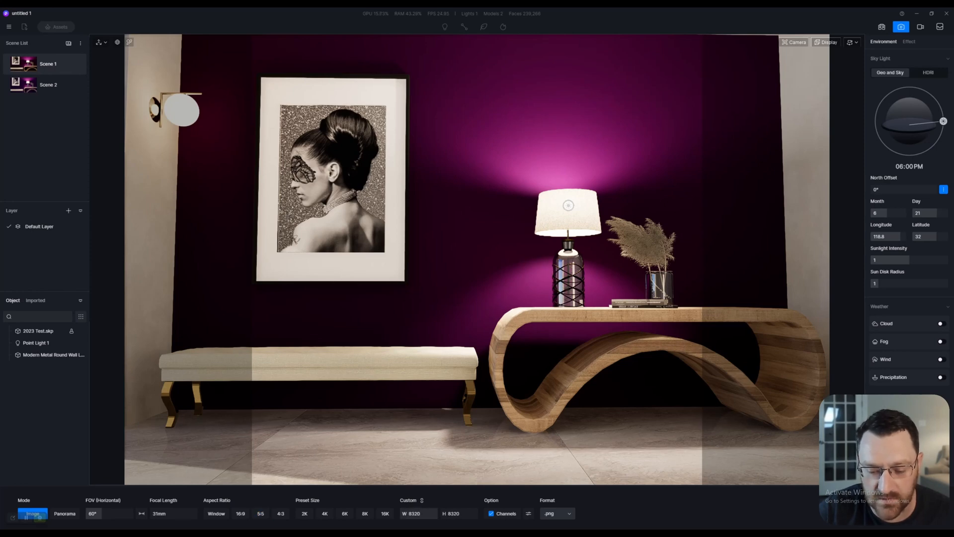
{"action": "left_click", "coordinate": [280, 513]}
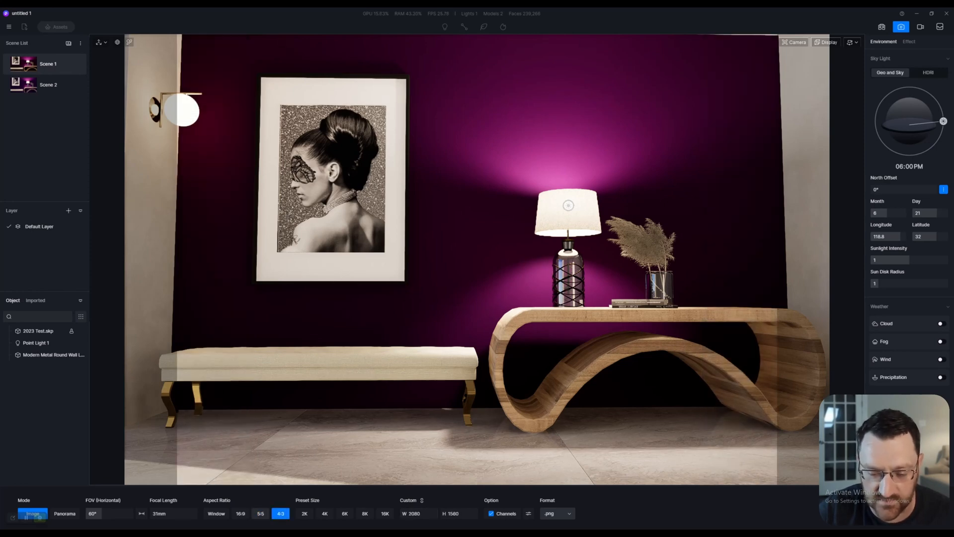
{"action": "key", "text": "ctrl+s"}
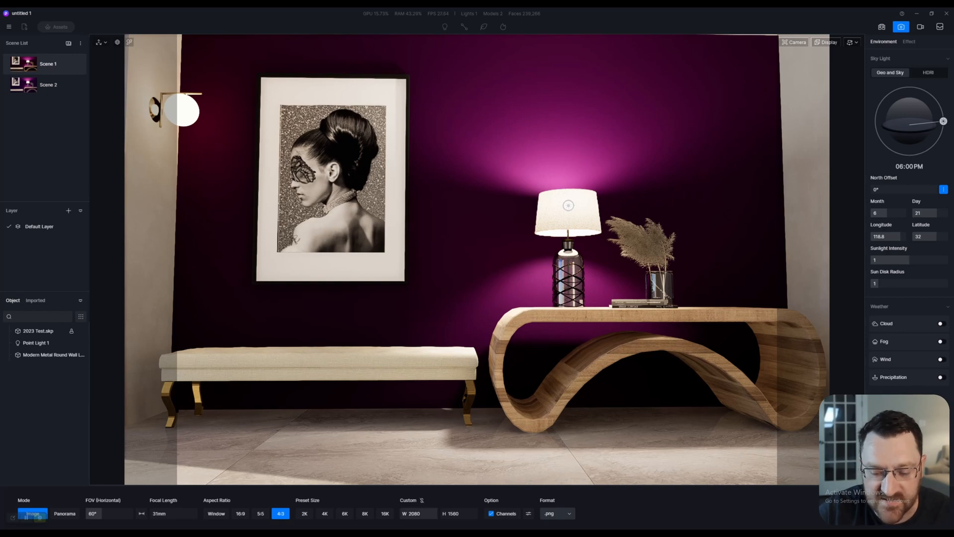
{"action": "left_click", "coordinate": [418, 513]}
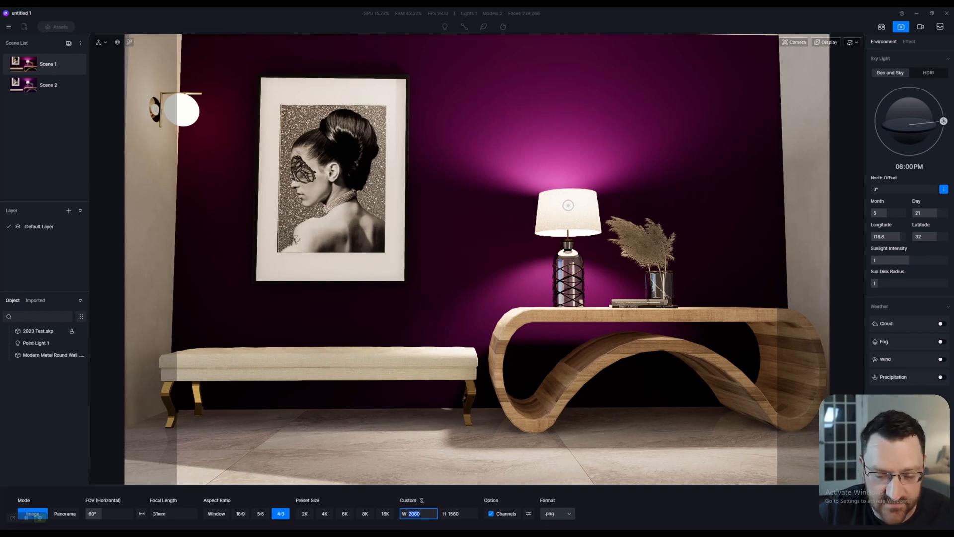
{"action": "type", "text": "4000"}
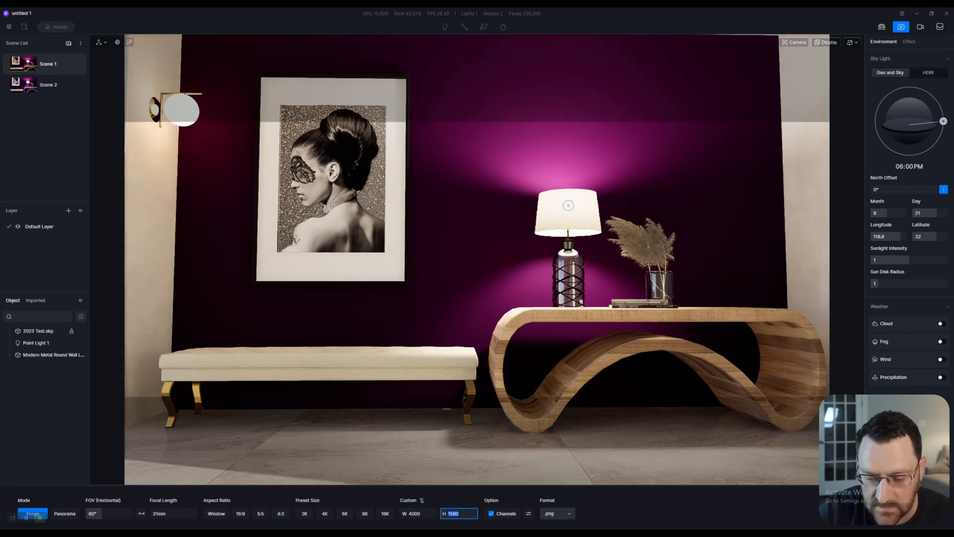
{"action": "type", "text": "6000"}
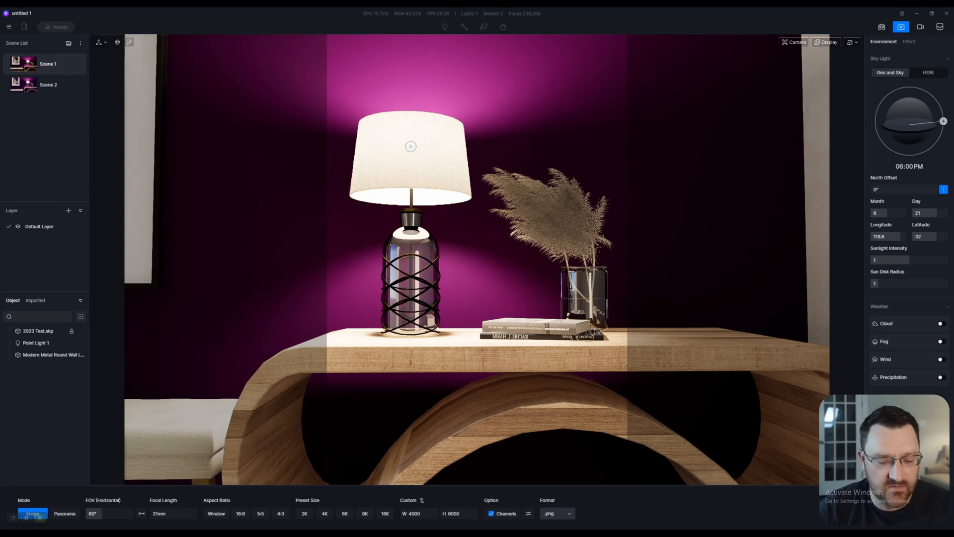
{"action": "left_click", "coordinate": [365, 513]}
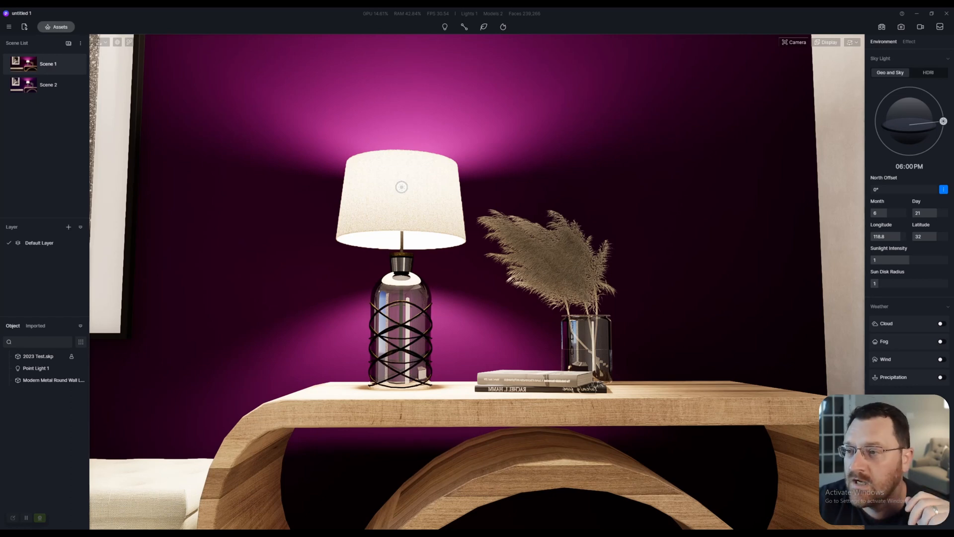
Set the render to Panorama mode at 4K with .jpg output format.
{"action": "left_click", "coordinate": [900, 27]}
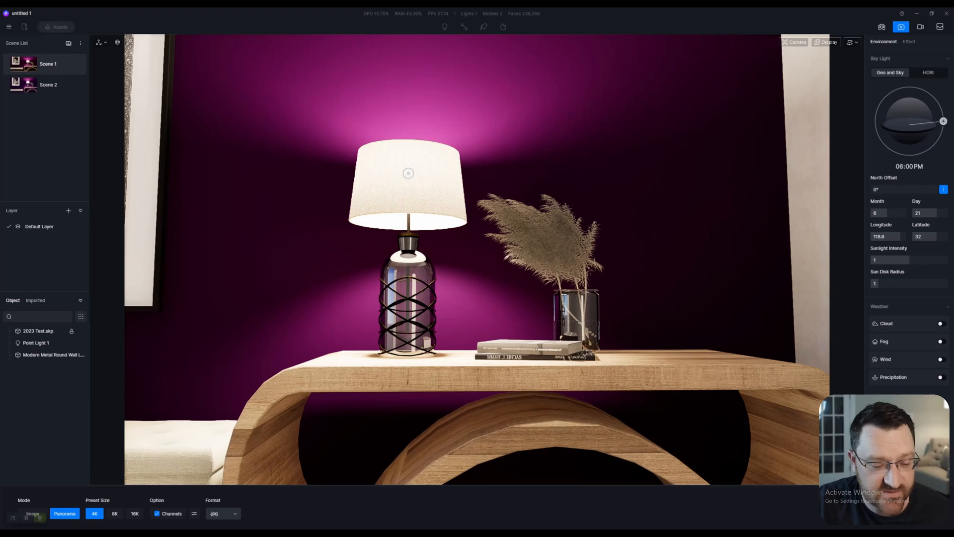
{"action": "left_click", "coordinate": [222, 513]}
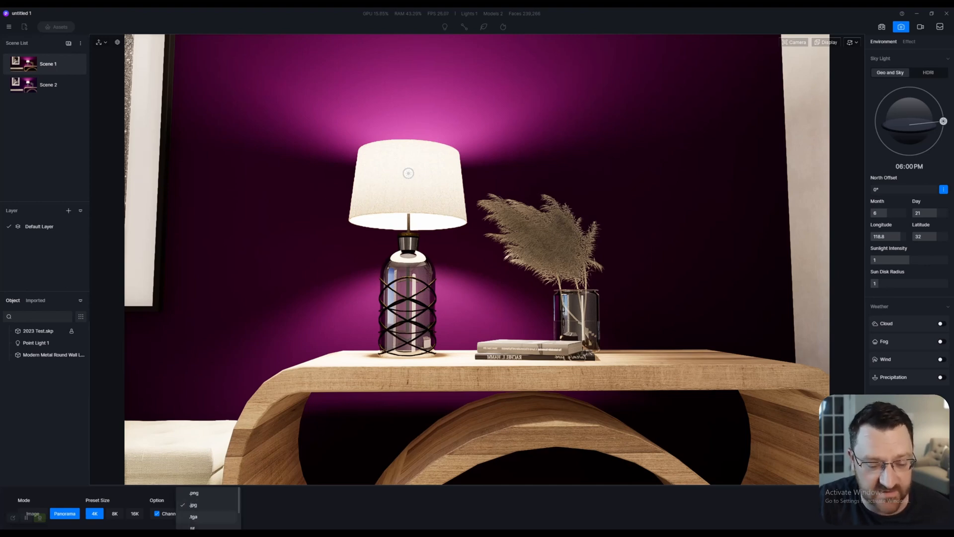
{"action": "left_click", "coordinate": [193, 504]}
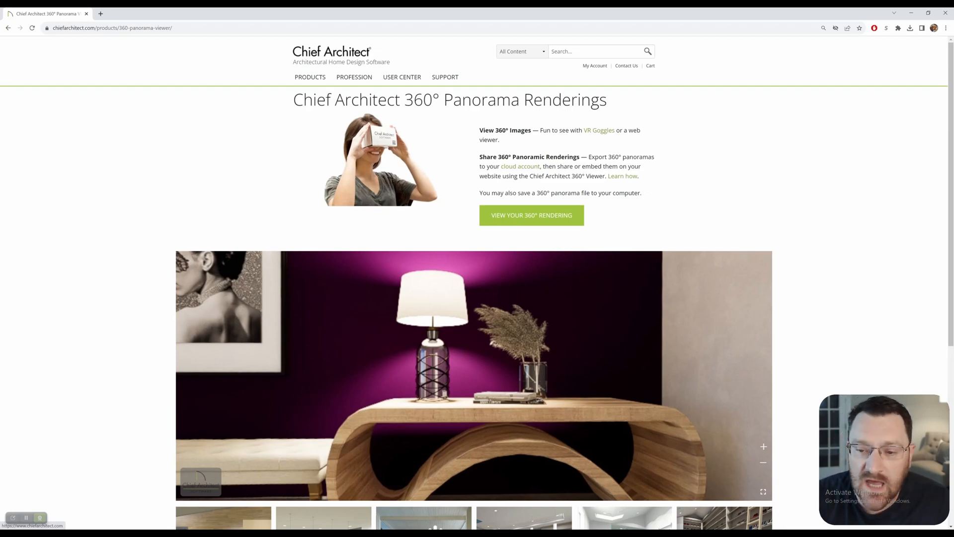
Scroll the Chief Architect 360° viewer page showing the lamp panorama.
{"action": "scroll", "scroll_direction": "down", "scroll_amount": 3}
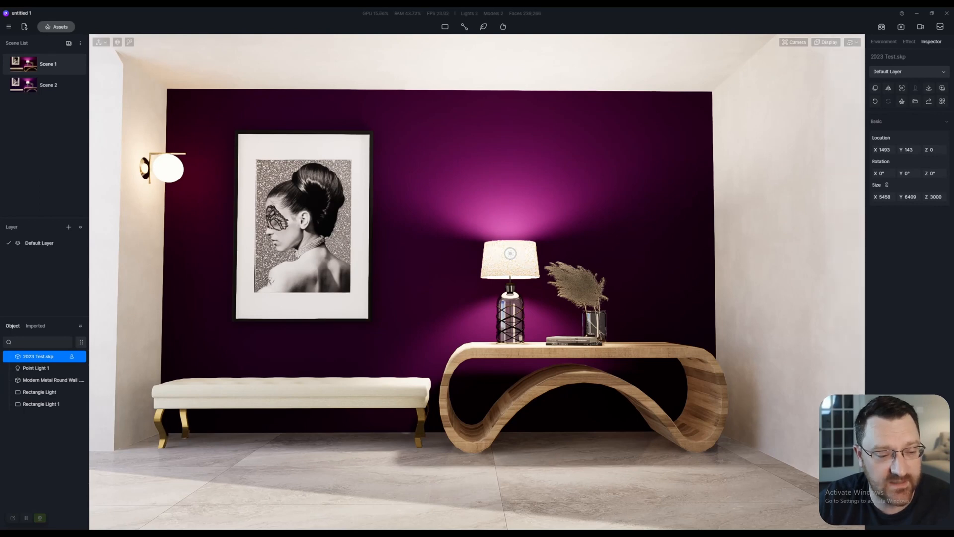
Rename the ceiling Rectangle Light to 'TOP Light' in the Object list.
{"action": "left_click", "coordinate": [81, 342]}
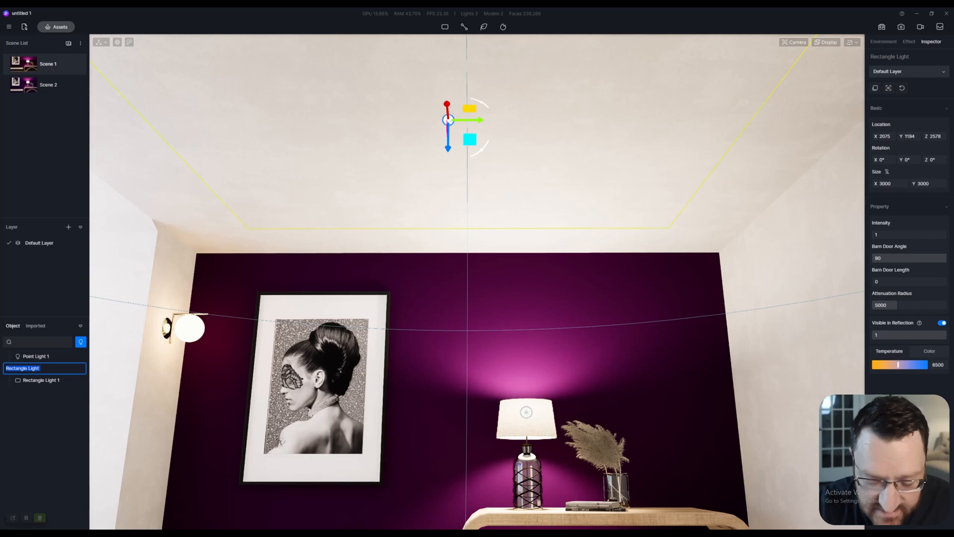
{"action": "type", "text": "TOP Light"}
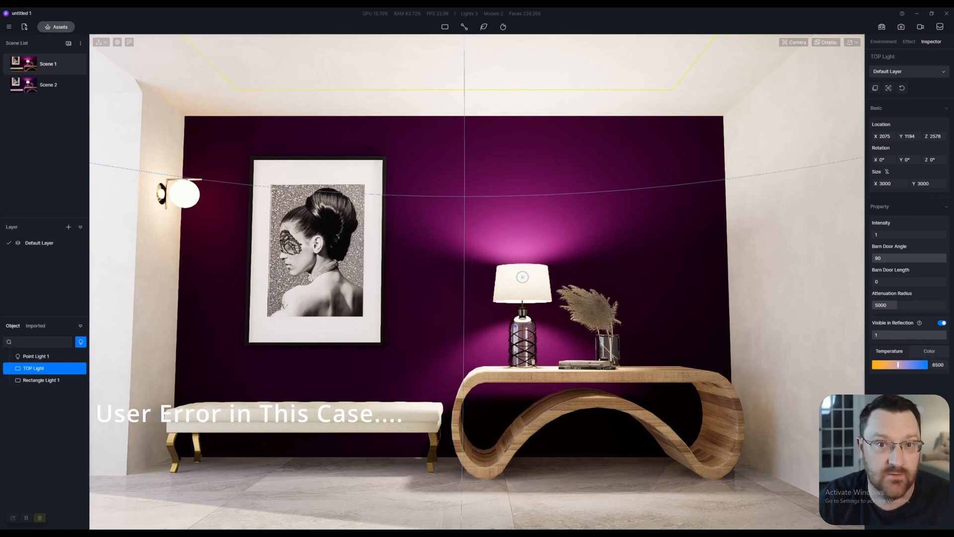
{"action": "left_click", "coordinate": [81, 342]}
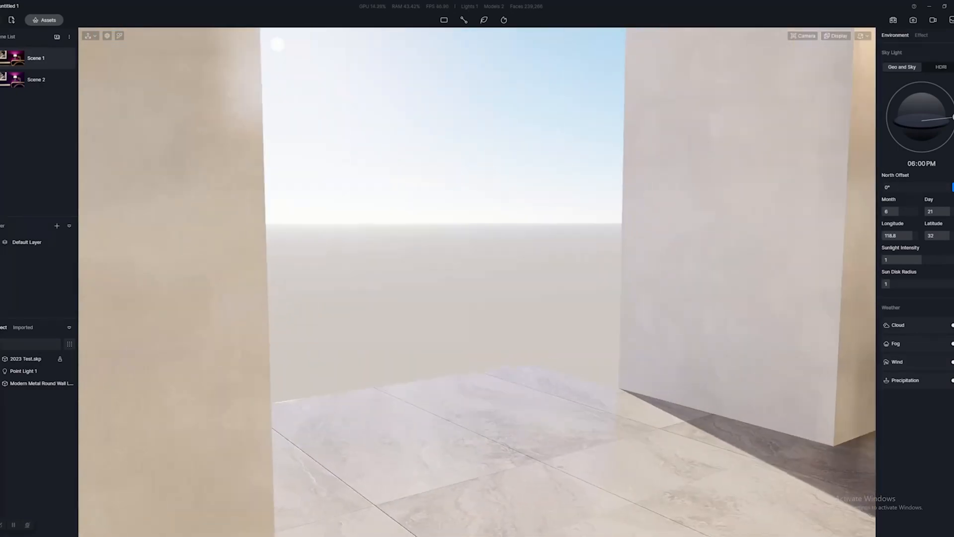
Add a rectangle light and angle it toward the room.
{"action": "left_click", "coordinate": [444, 20]}
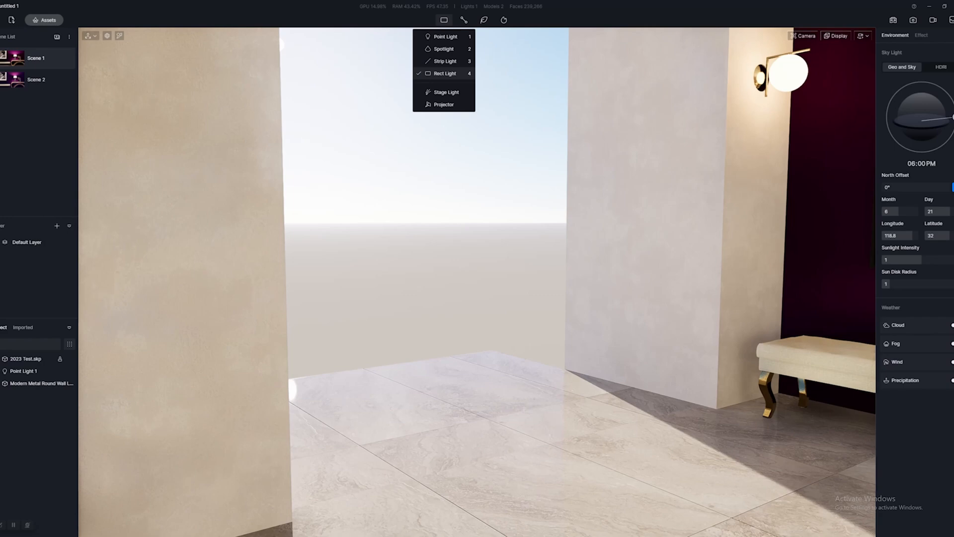
{"action": "left_click", "coordinate": [445, 73]}
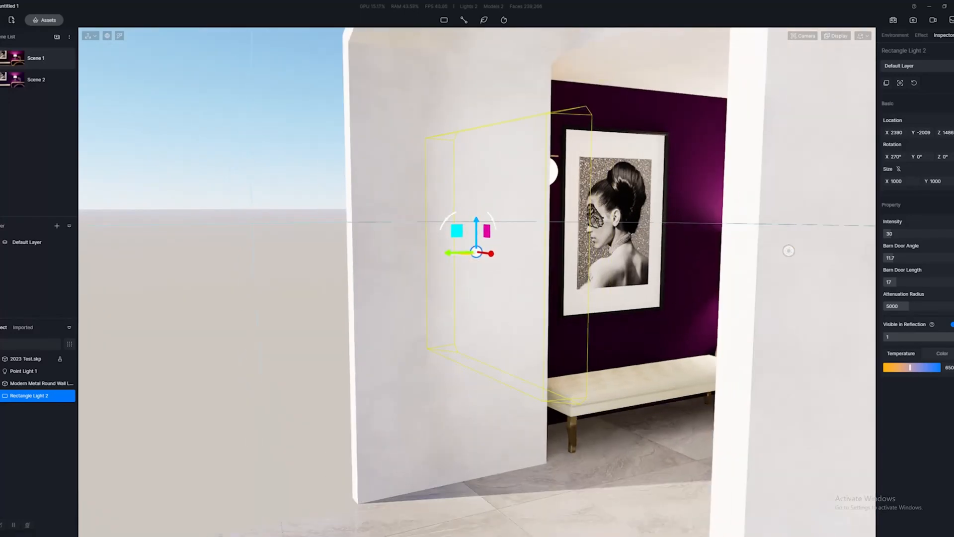
{"action": "left_click_drag", "start_coordinate": [476, 219], "coordinate": [477, 341]}
{"action": "type", "text": "0"}
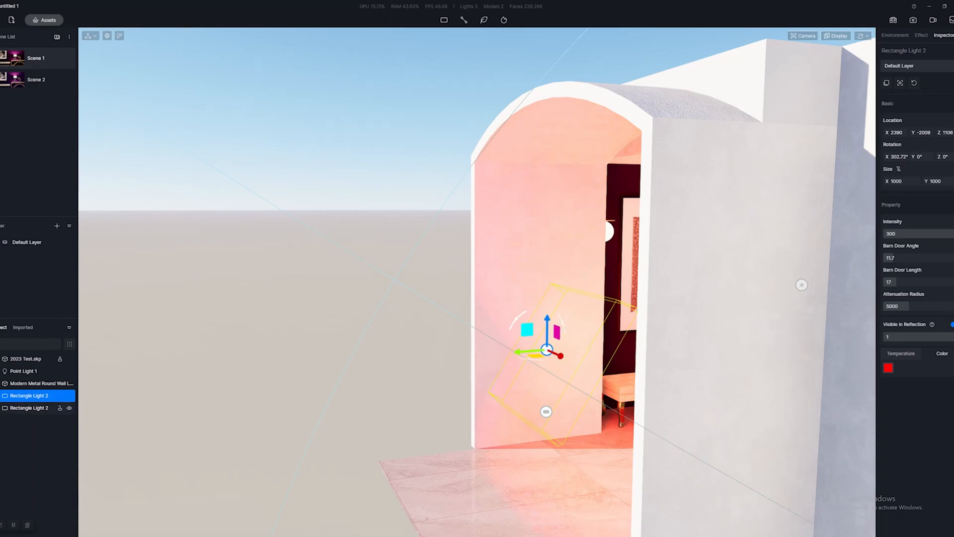
{"action": "left_click", "coordinate": [30, 408]}
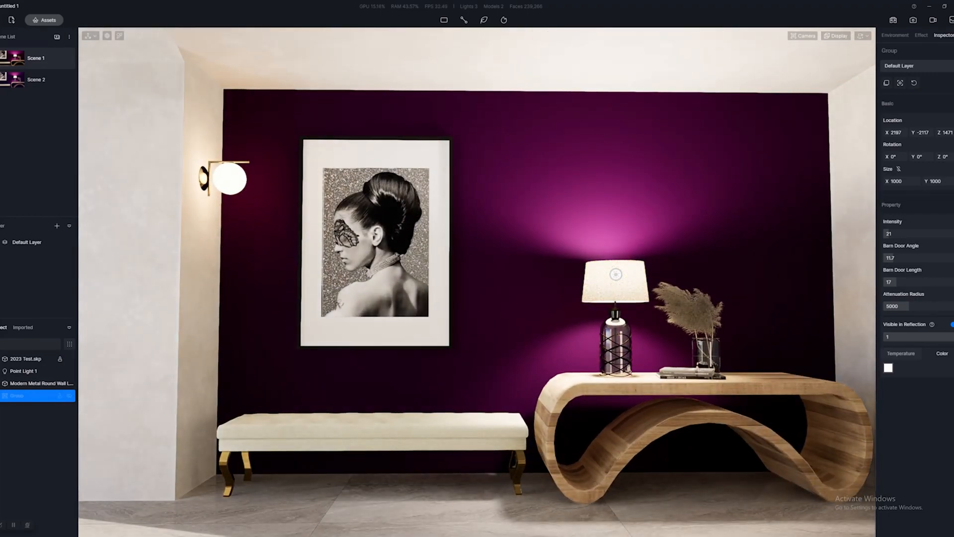
Select the point light inside the table lamp in the Object list.
{"action": "left_click", "coordinate": [16, 395]}
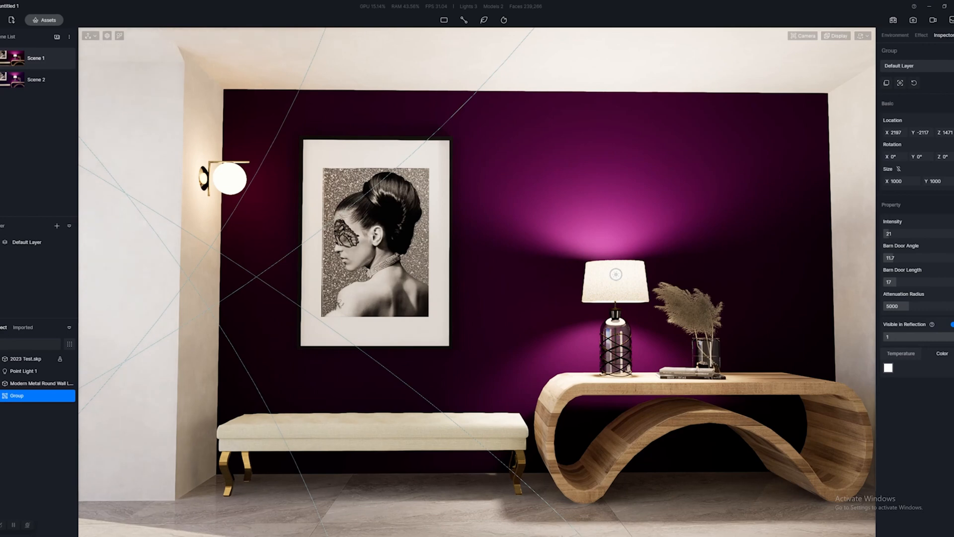
{"action": "left_click", "coordinate": [24, 371]}
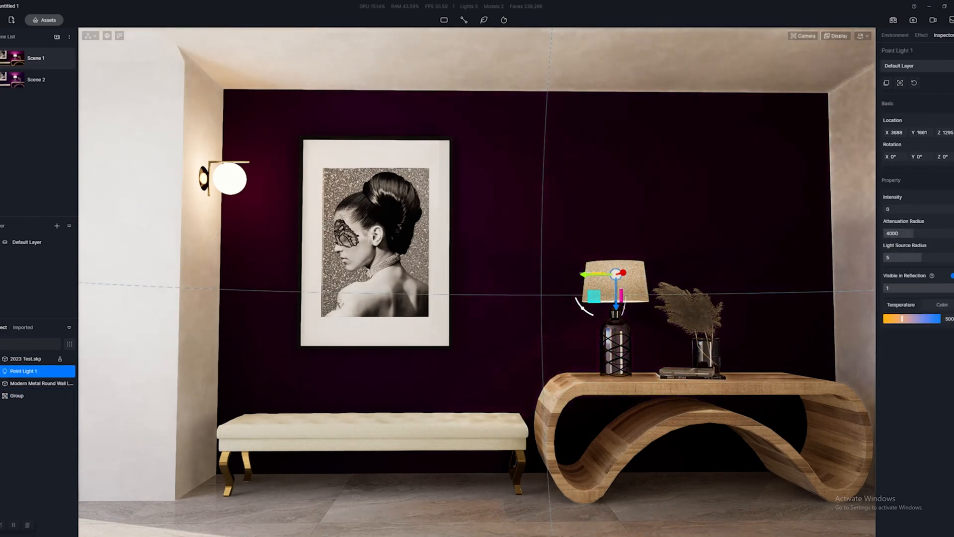
{"action": "left_click", "coordinate": [24, 383]}
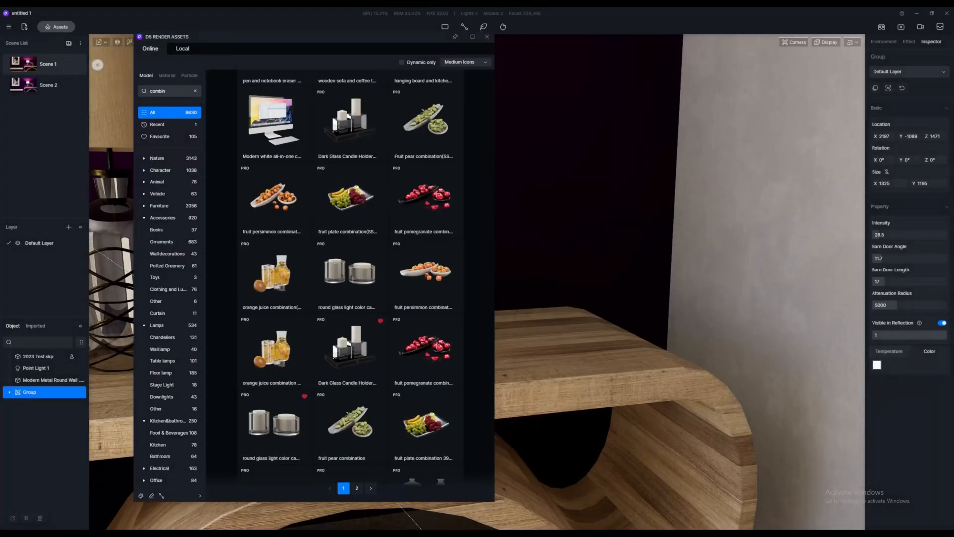
Place the biscuit and whole-grain glass jar set on the wooden console table.
{"action": "left_click", "coordinate": [169, 91]}
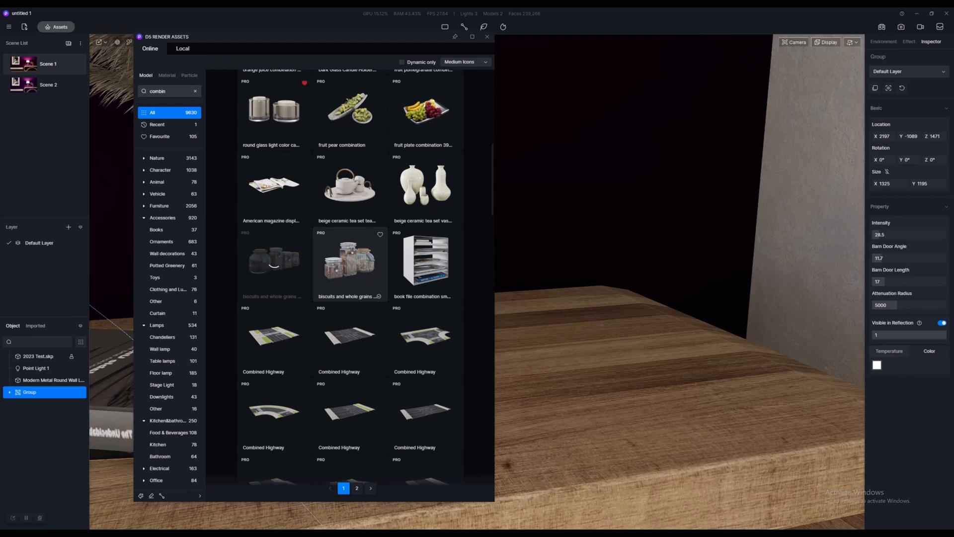
{"action": "left_click", "coordinate": [273, 261]}
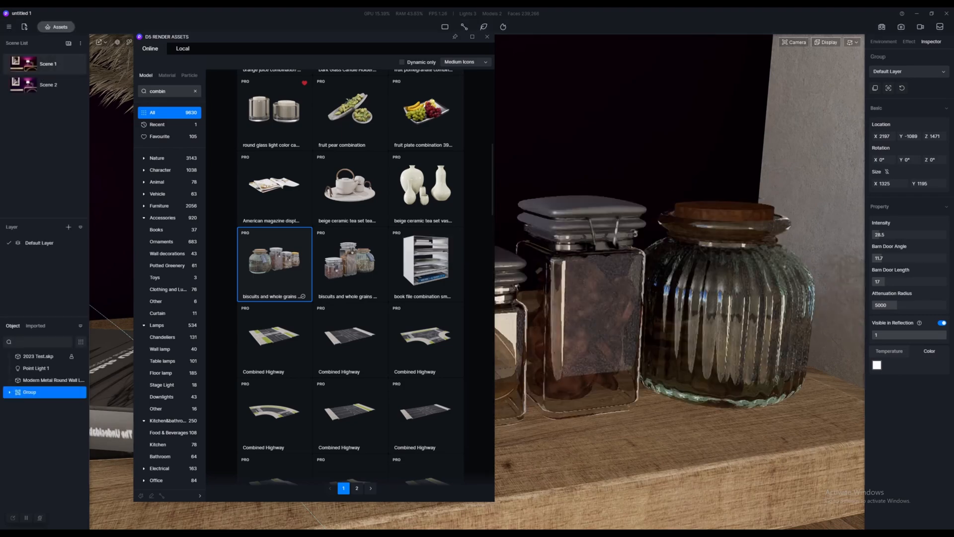
{"action": "double_click", "coordinate": [273, 259]}
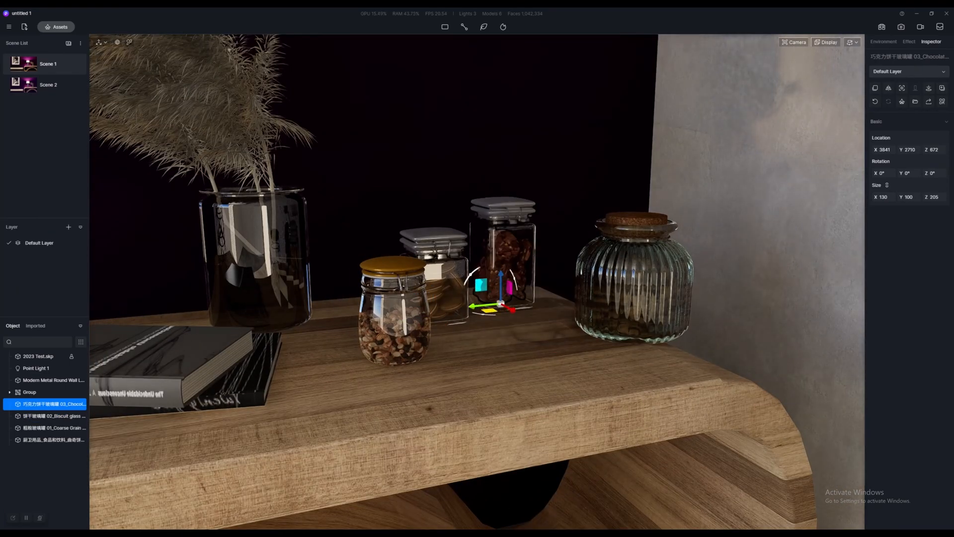
Reopen the online asset library and scroll further through the 'combin' results.
{"action": "left_click", "coordinate": [54, 439]}
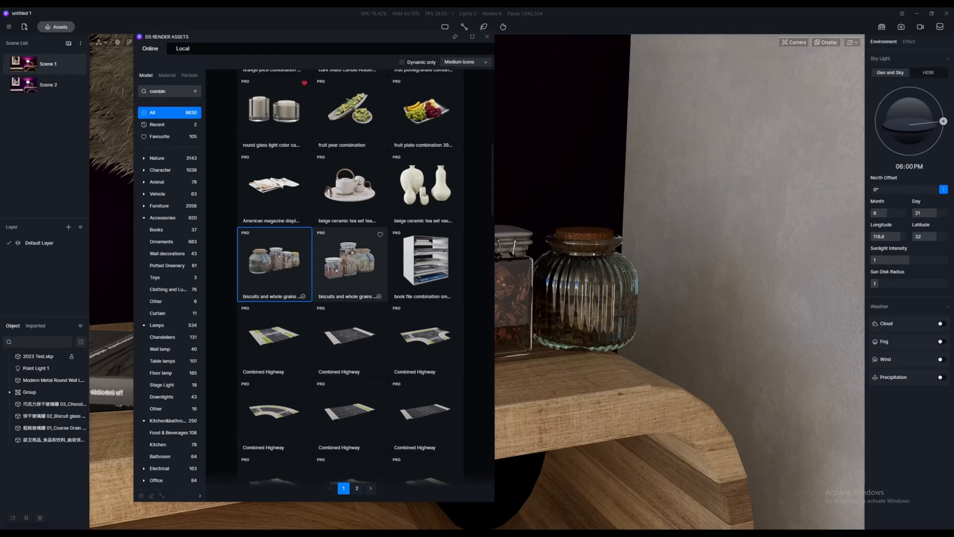
{"action": "scroll", "scroll_direction": "down", "scroll_amount": 3}
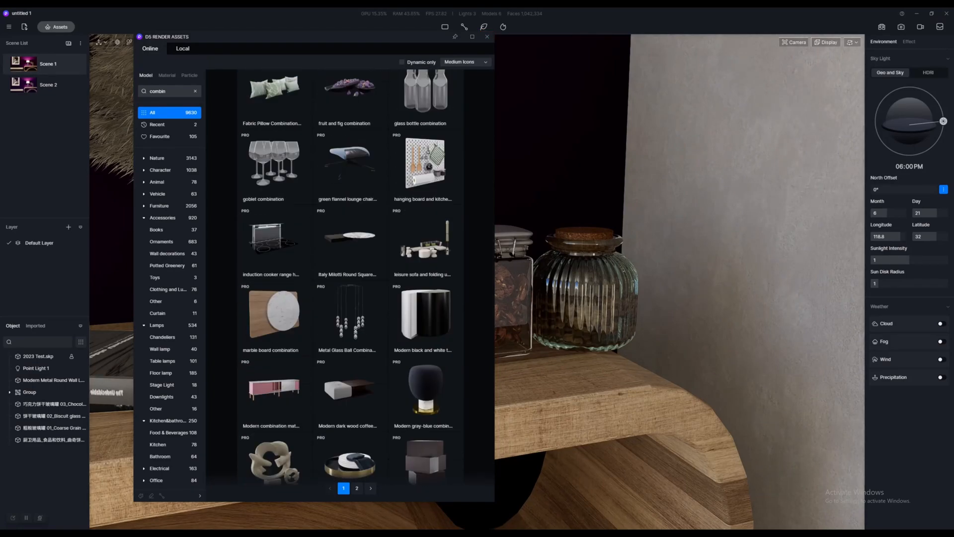
{"action": "scroll", "scroll_direction": "down", "scroll_amount": 3}
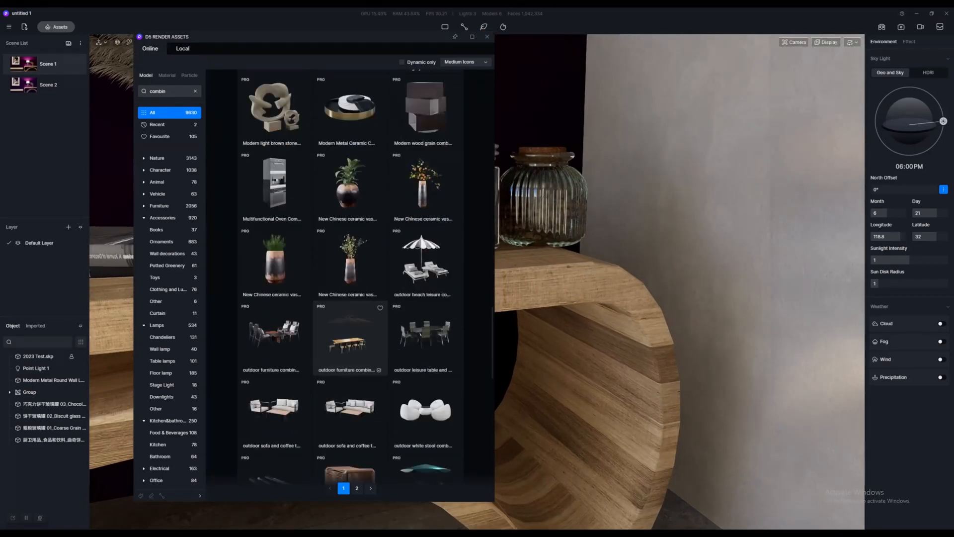
{"action": "scroll", "scroll_direction": "down", "scroll_amount": 3}
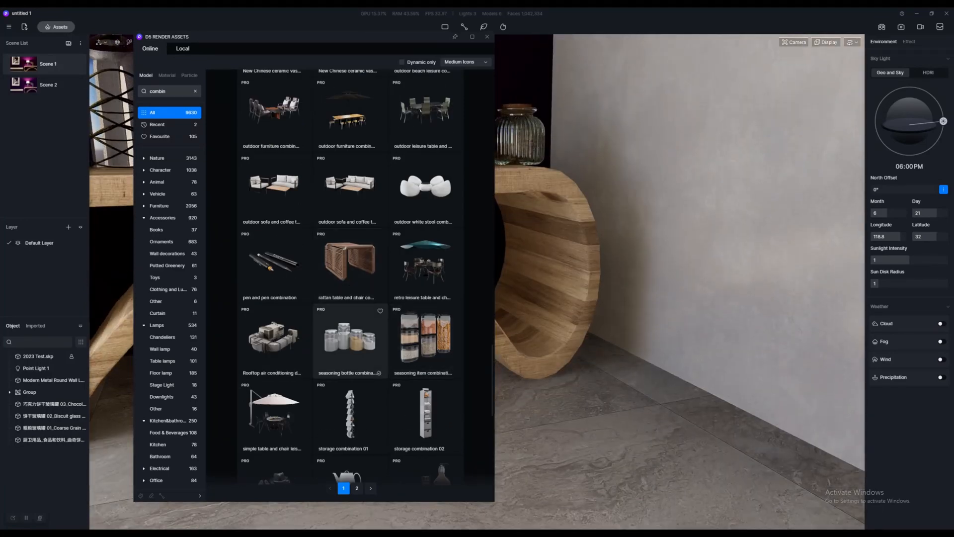
{"action": "scroll", "scroll_direction": "down", "scroll_amount": 3}
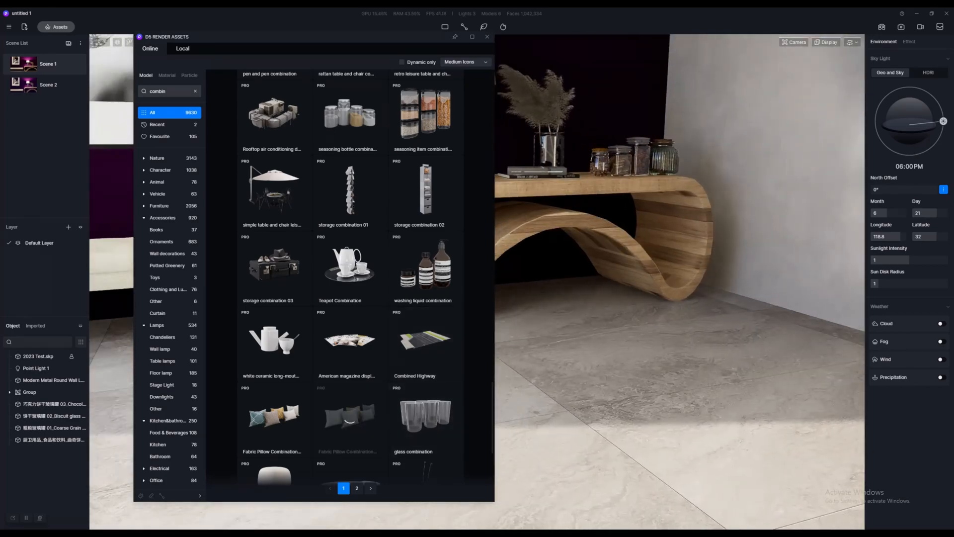
{"action": "scroll", "scroll_direction": "down", "scroll_amount": 3}
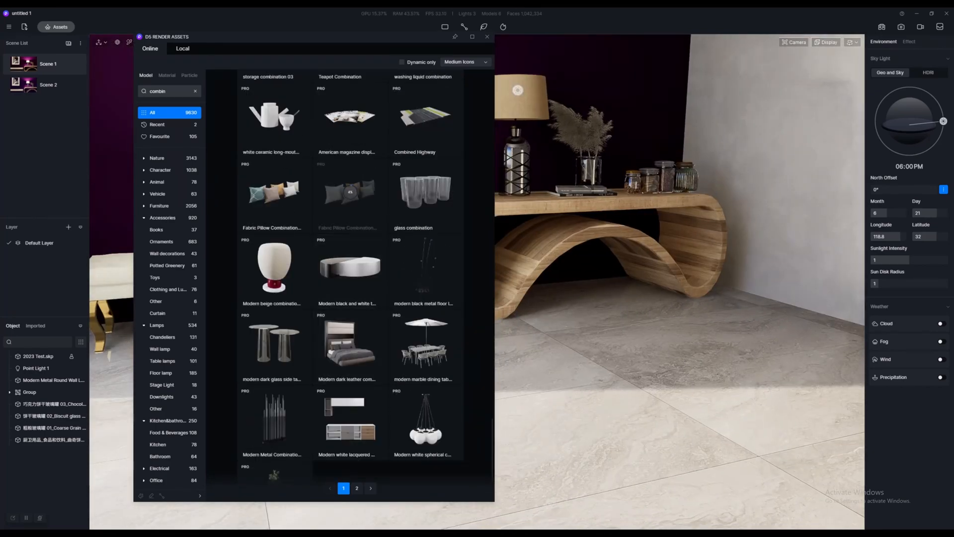
{"action": "left_click", "coordinate": [350, 195]}
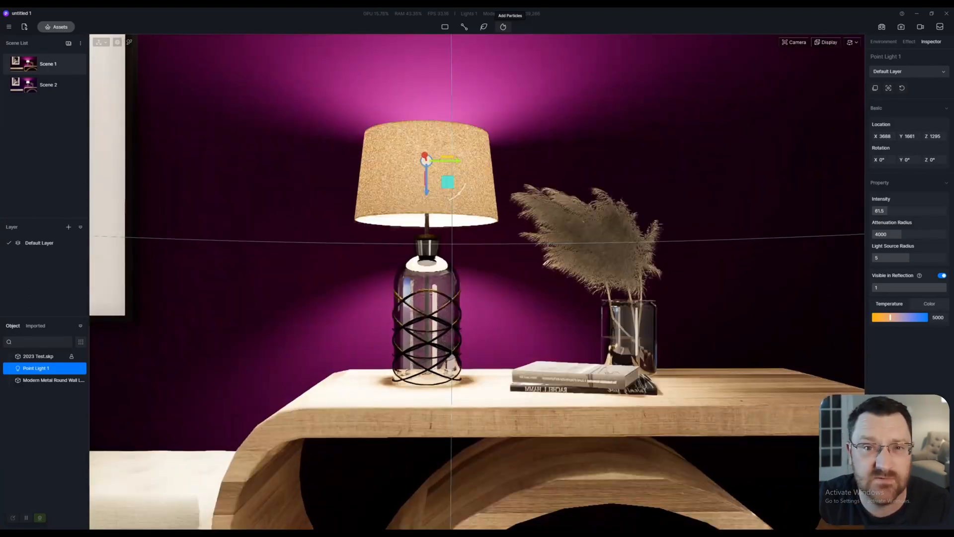
Check the lamp shade's Transparent material, then switch to the SketchUp window.
{"action": "left_click", "coordinate": [38, 355]}
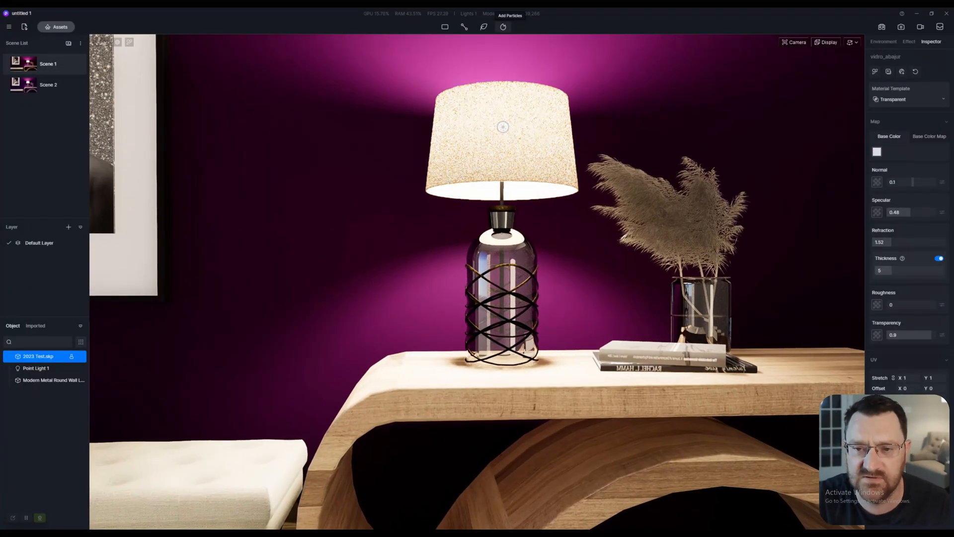
{"action": "left_click", "coordinate": [883, 42]}
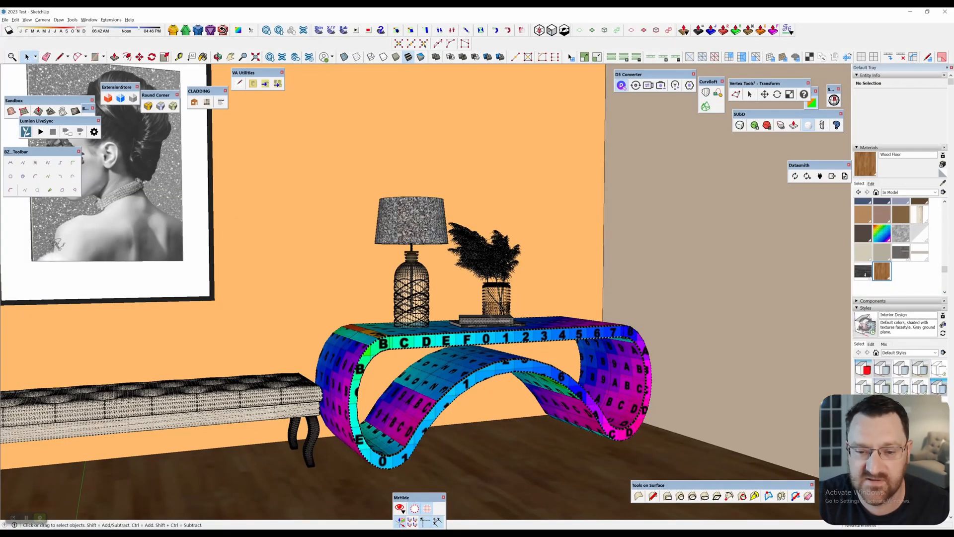
Select the objects surrounding the lamp and hide them via the right-click menu.
{"action": "left_click", "coordinate": [414, 262]}
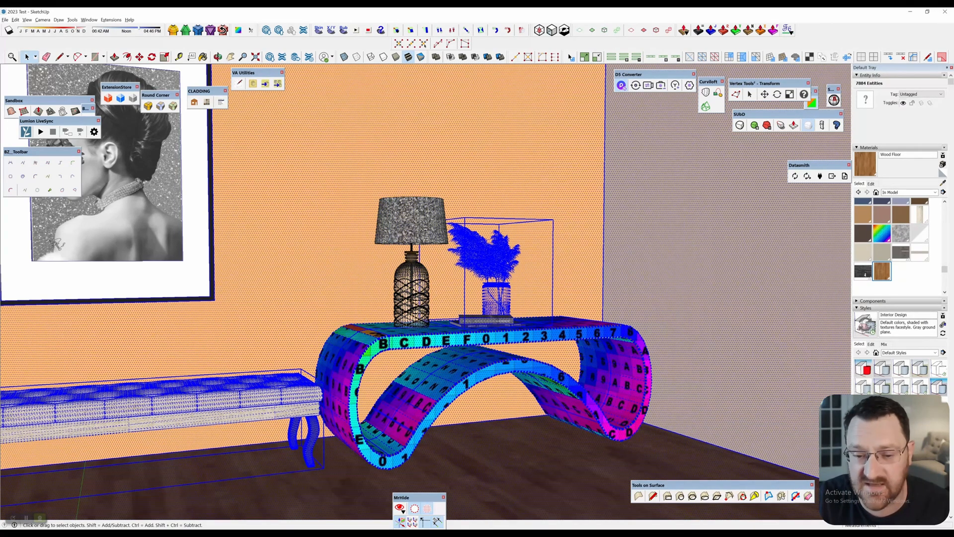
{"action": "right_click", "coordinate": [477, 256]}
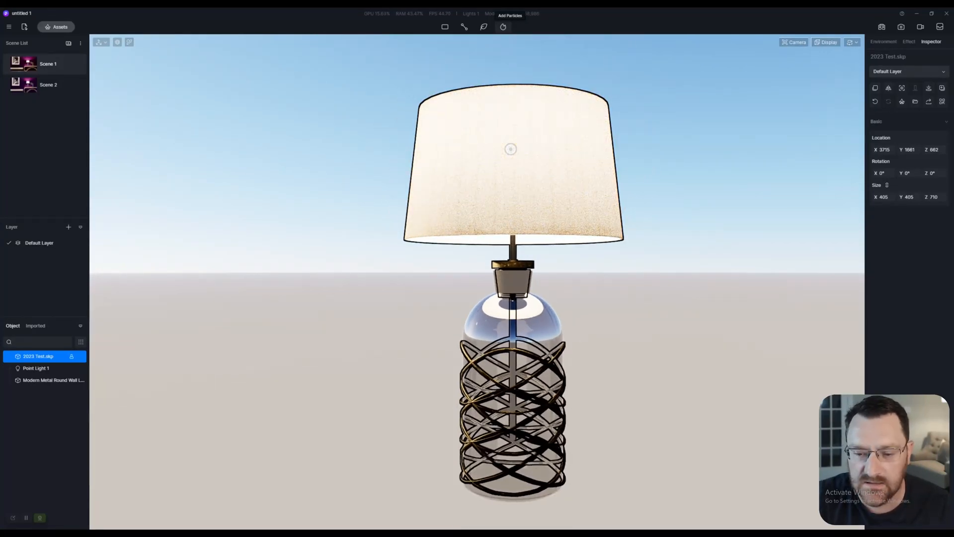
Select the lamp and duplicate it from its right-click menu.
{"action": "left_click", "coordinate": [883, 41]}
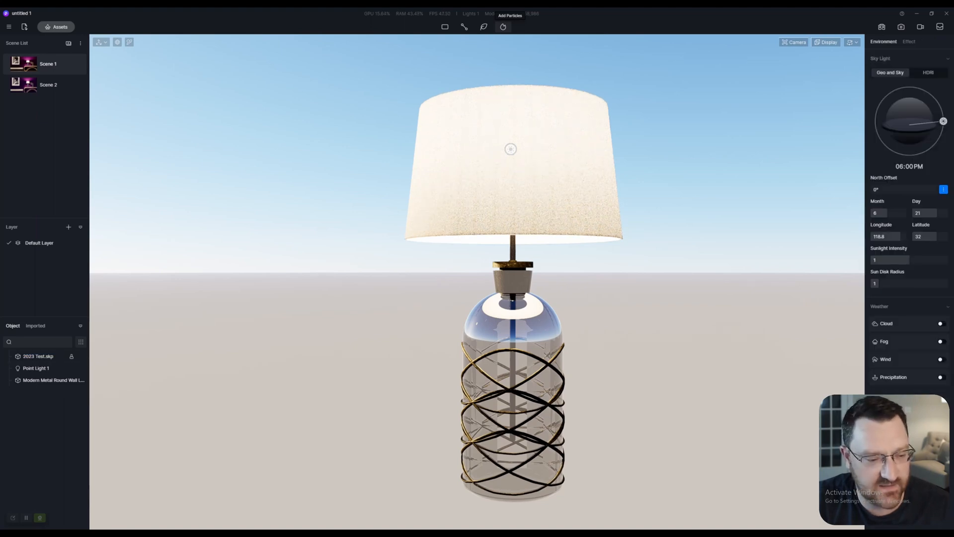
{"action": "left_click", "coordinate": [39, 356]}
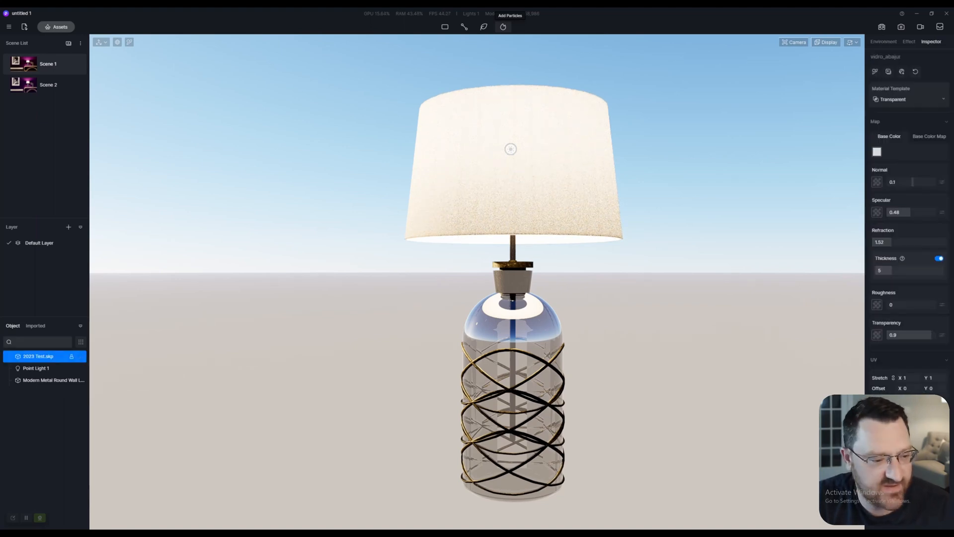
{"action": "right_click", "coordinate": [39, 356]}
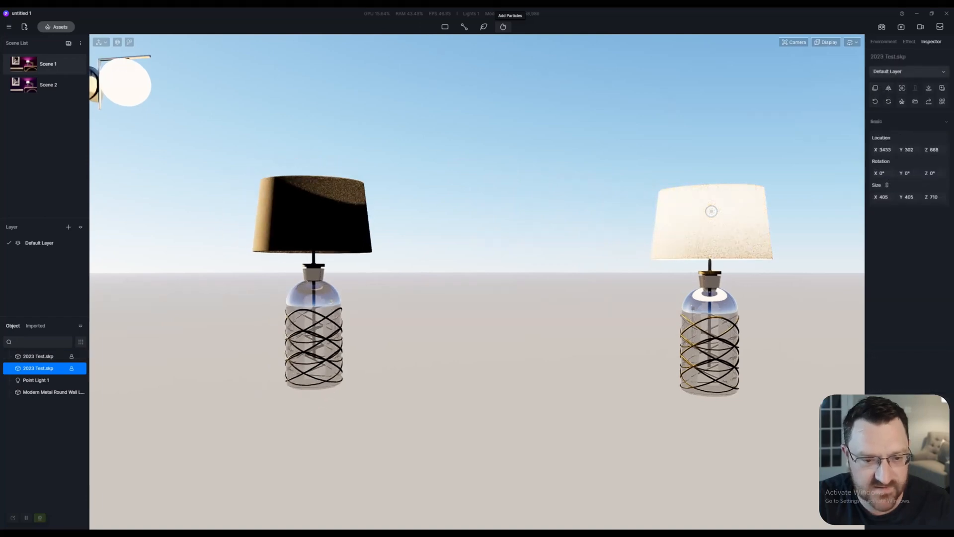
Rename the copy 'Nice Lamp' and save it to Local Assets.
{"action": "right_click", "coordinate": [38, 368]}
{"action": "type", "text": "Nice Lamp"}
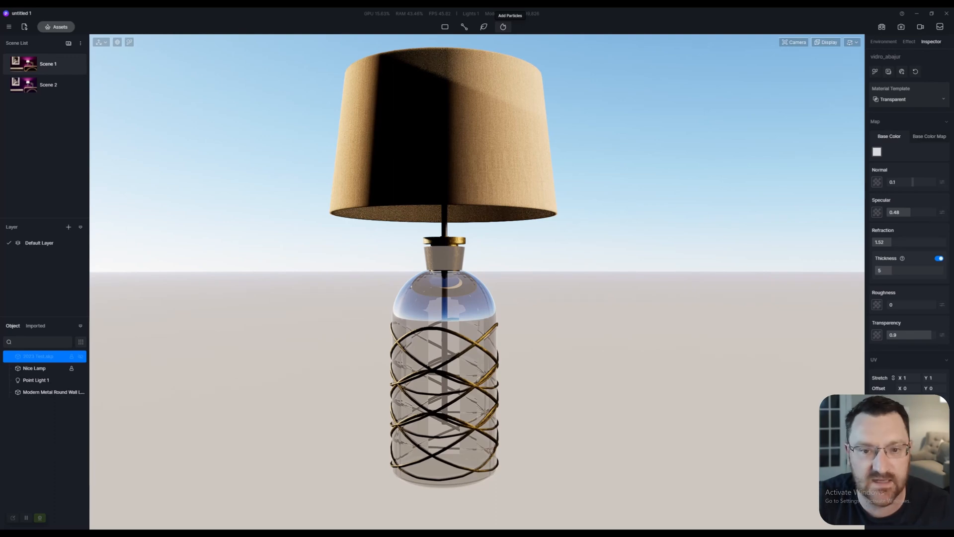
{"action": "left_click", "coordinate": [35, 367]}
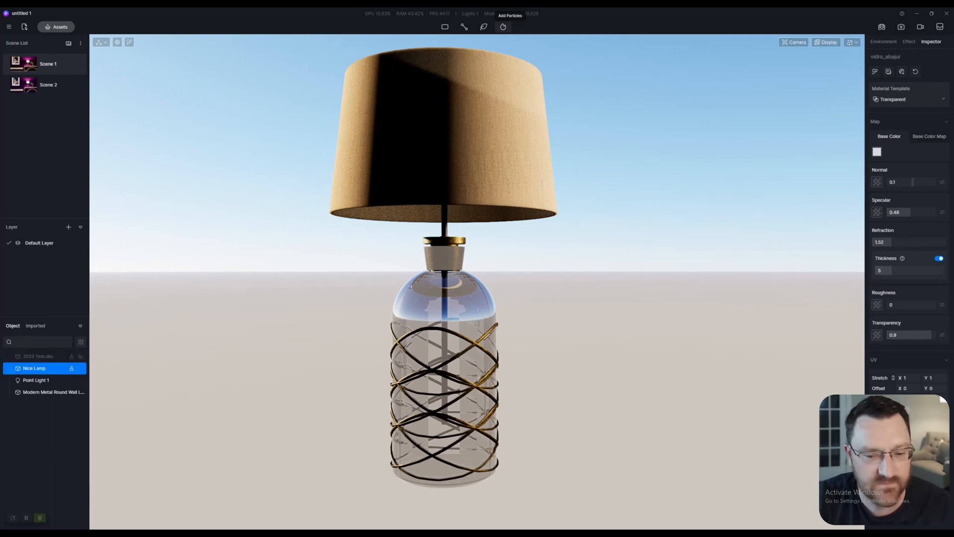
{"action": "right_click", "coordinate": [34, 367]}
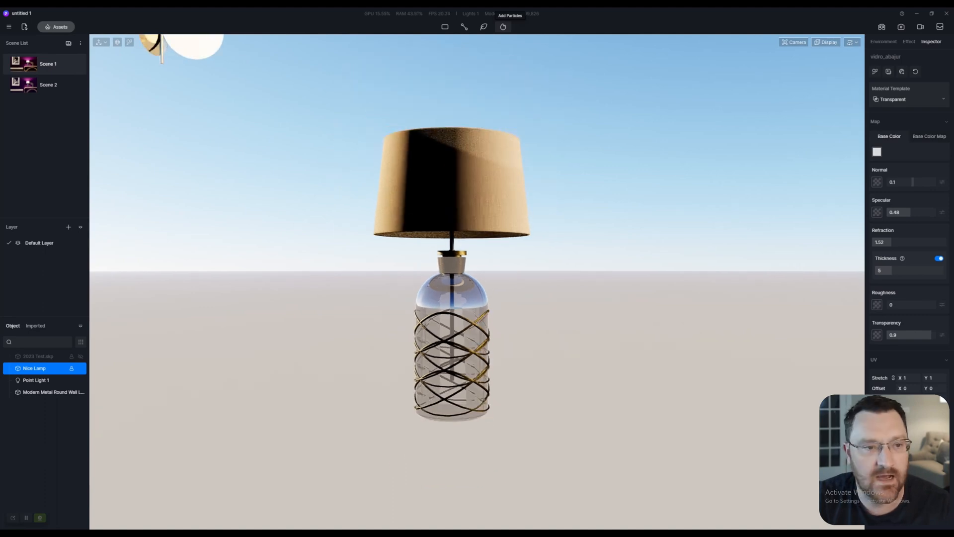
{"action": "left_click", "coordinate": [9, 27]}
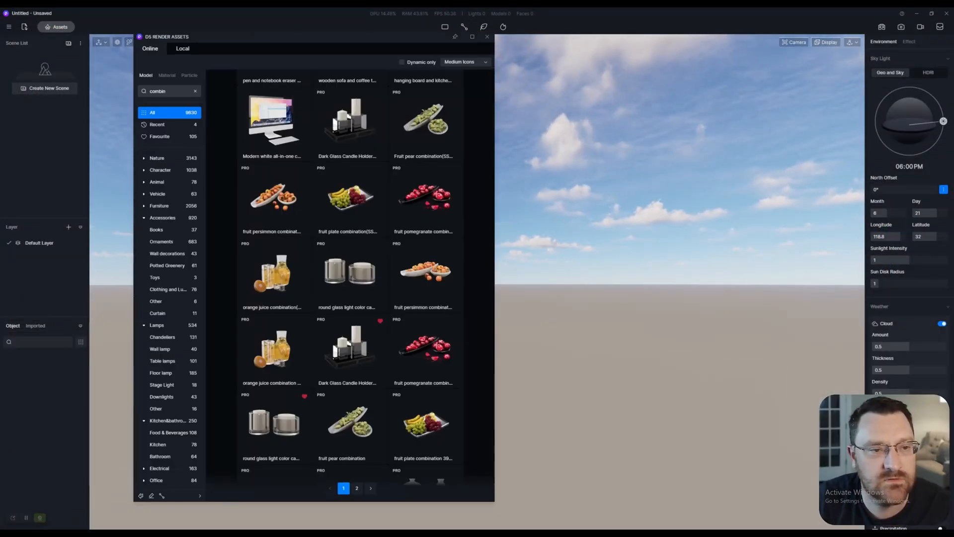
Place Nice Lamp from the Local assets tab into the new project.
{"action": "left_click", "coordinate": [182, 49]}
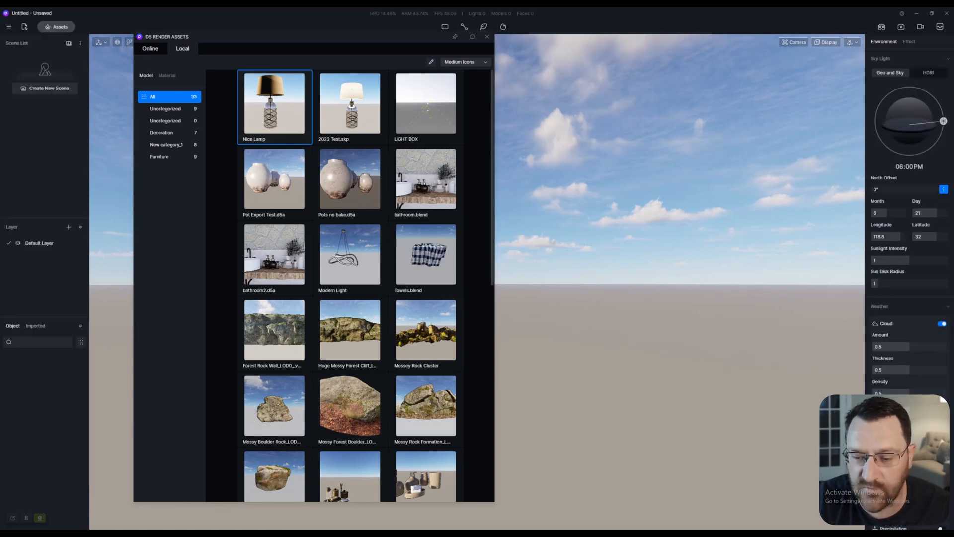
{"action": "double_click", "coordinate": [273, 104]}
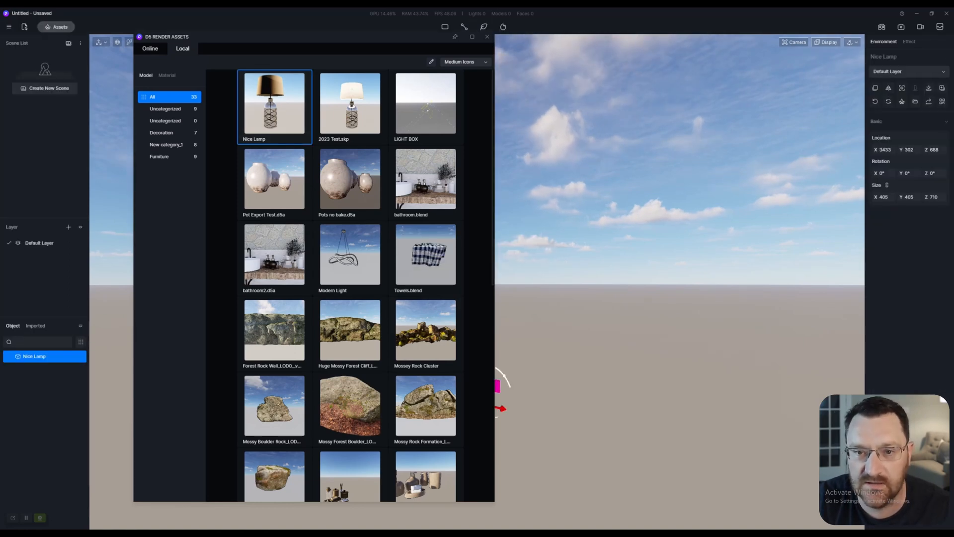